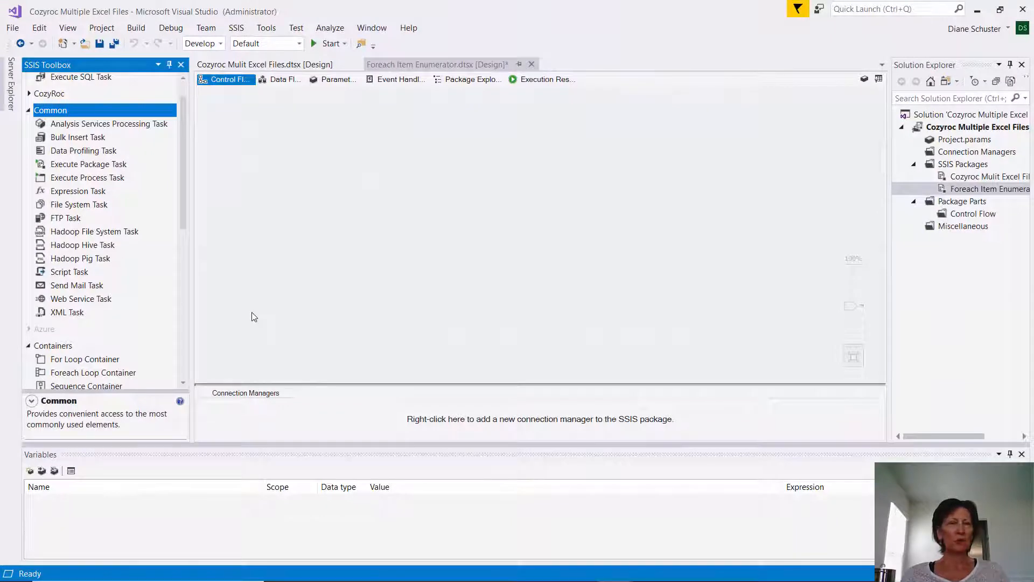
mouse_move(266, 279)
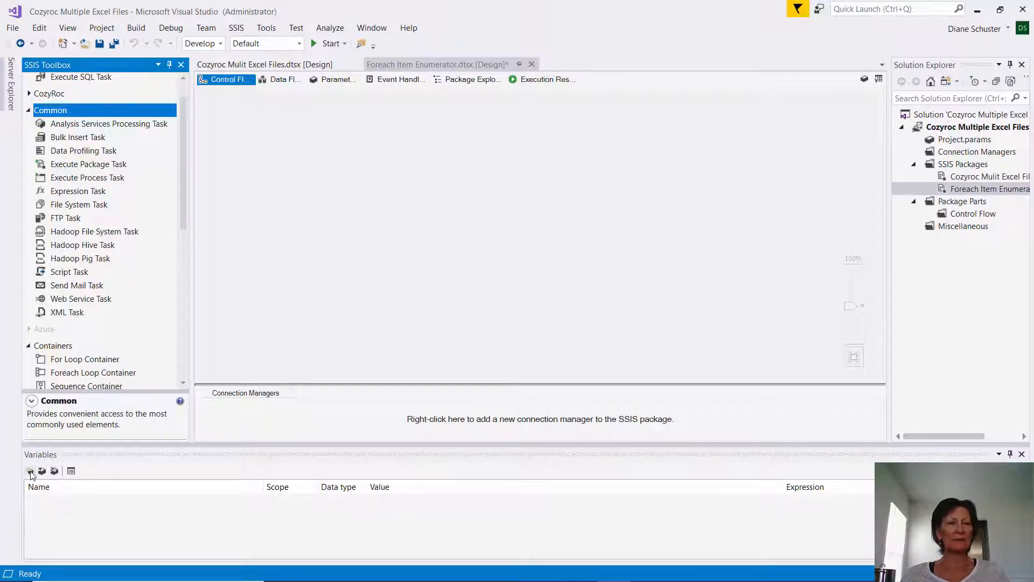
Add String variable BaseFolderPath with value 'C:\Users\dschu\Documents\COZYROC SSIS+ Demos\Foreach Loop\'.
click(30, 470)
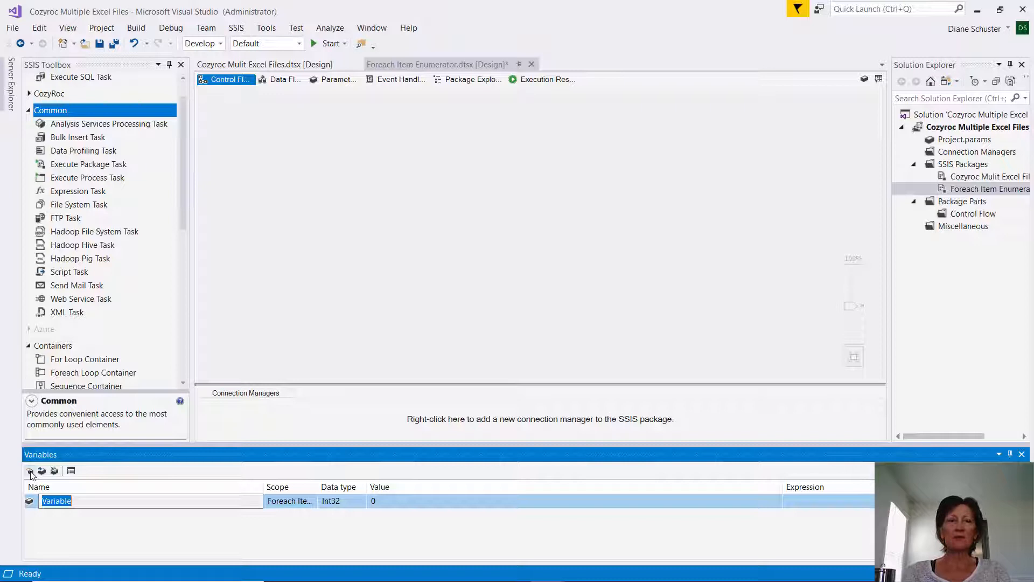
text(BaseFolderPath)
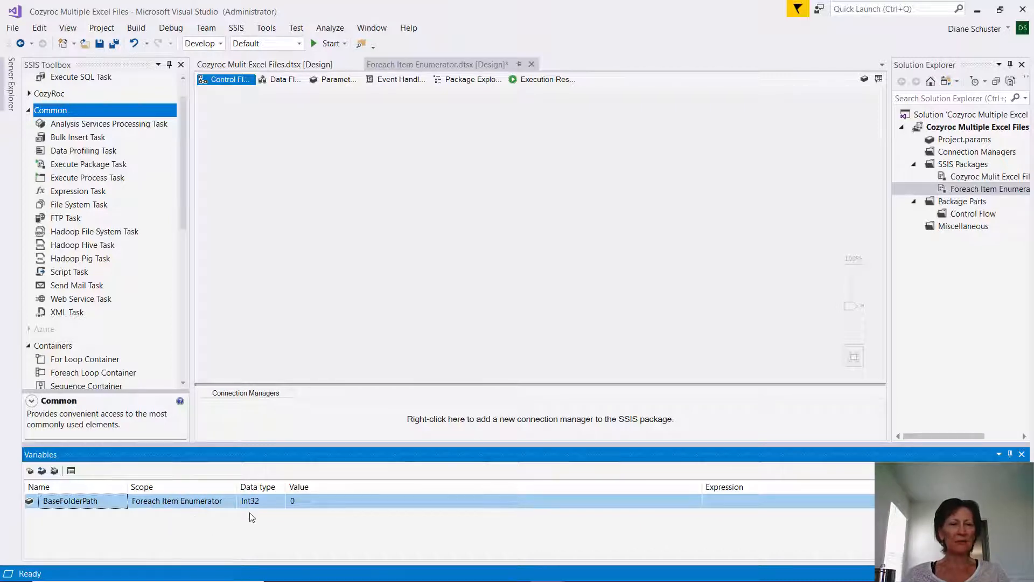
click(256, 501)
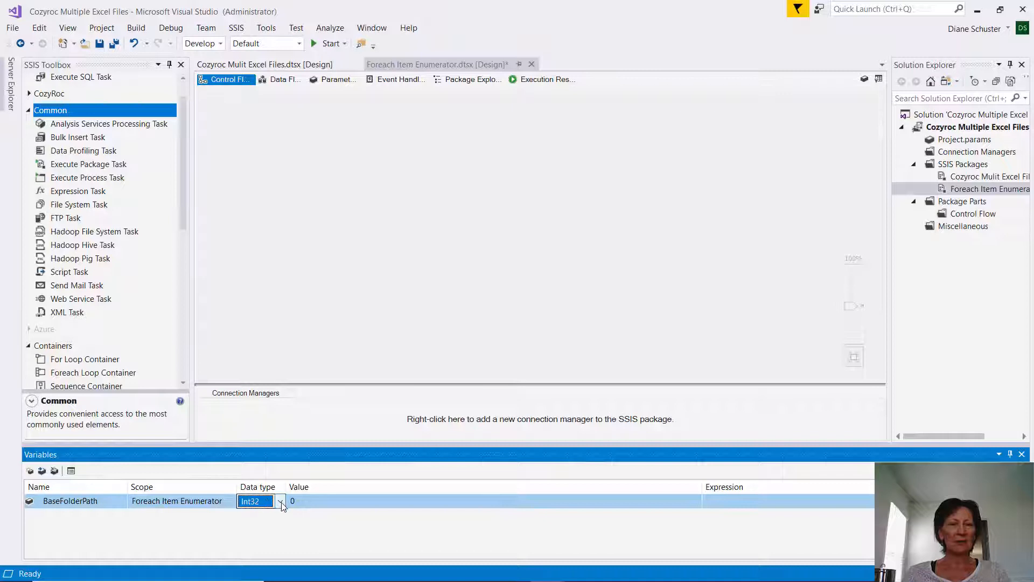
click(280, 500)
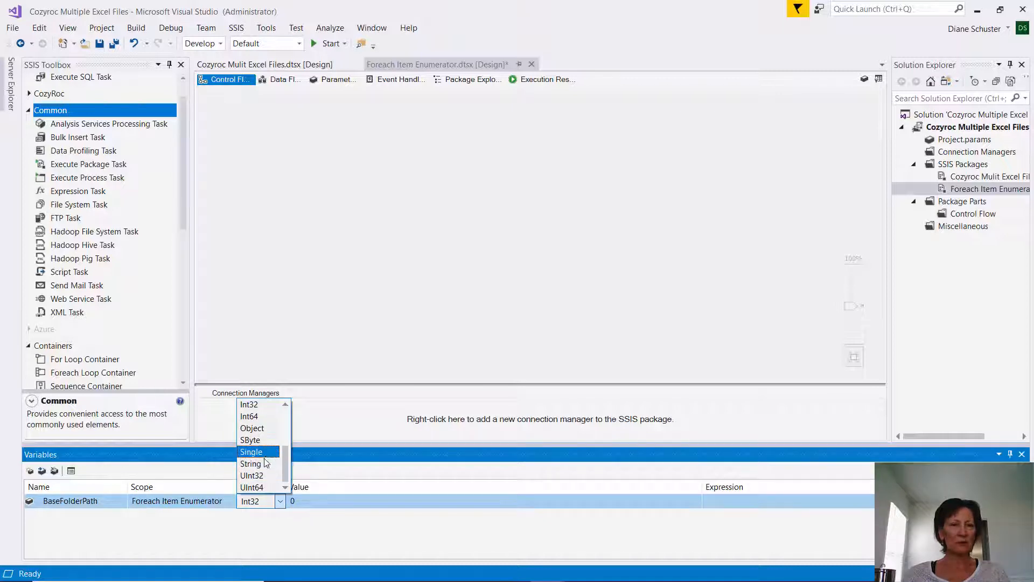
click(250, 463)
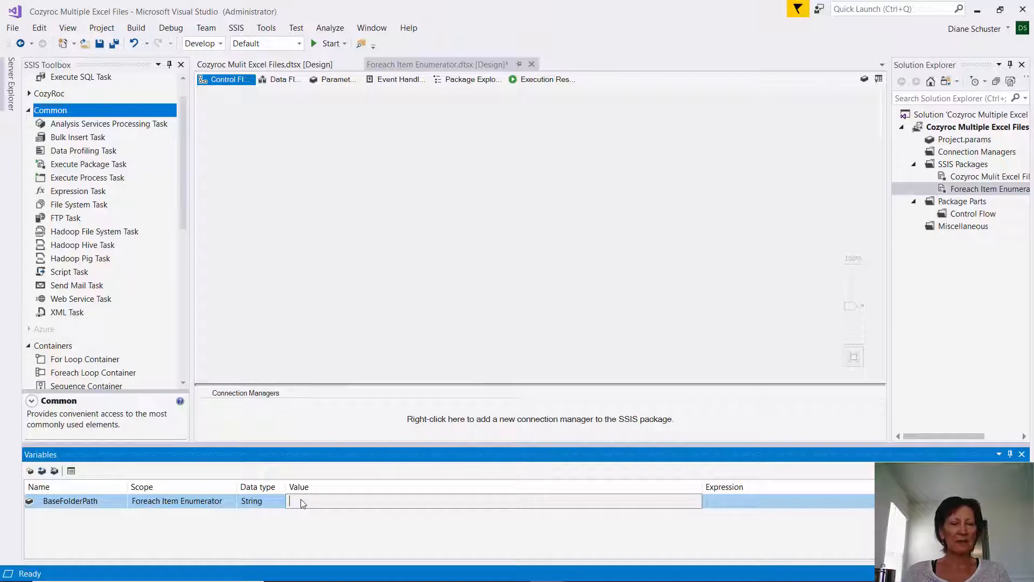
text(C:\Users\dschu\Documents\COZYROC SSIS+ Demos\Foreach Loop\)
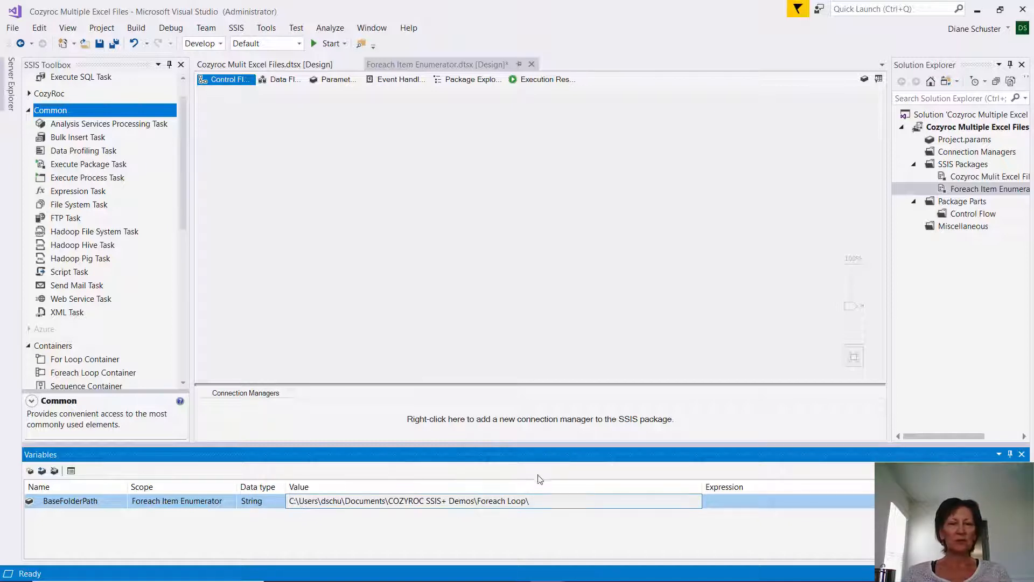
click(558, 500)
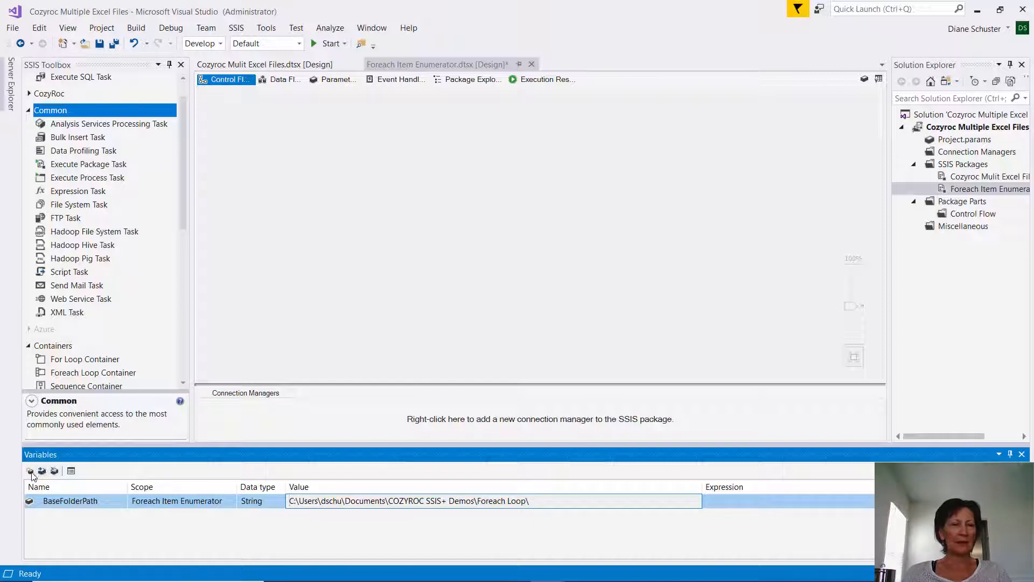
Add a String package variable FolderName with the value Goose.
click(30, 470)
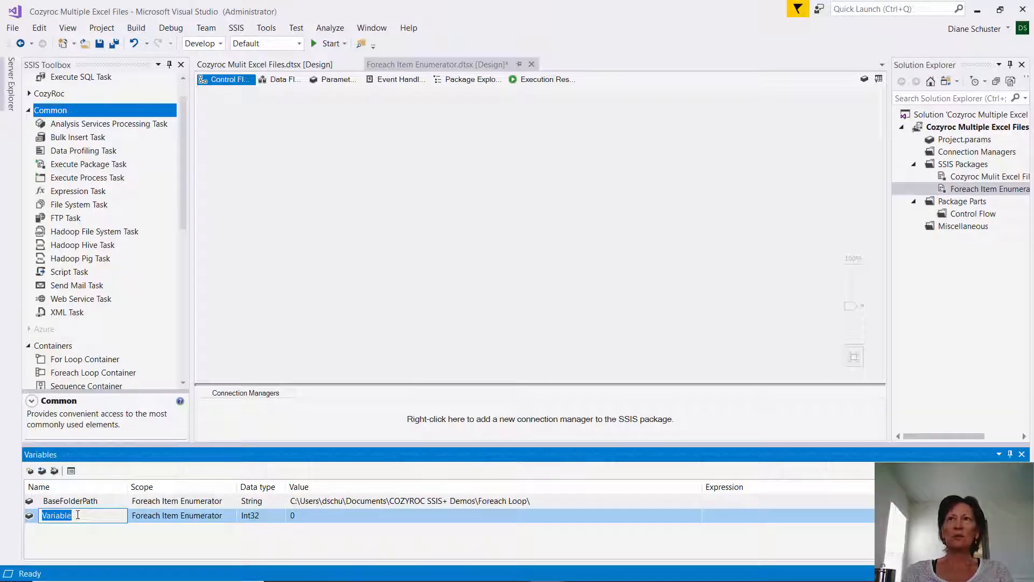
text(FolderName)
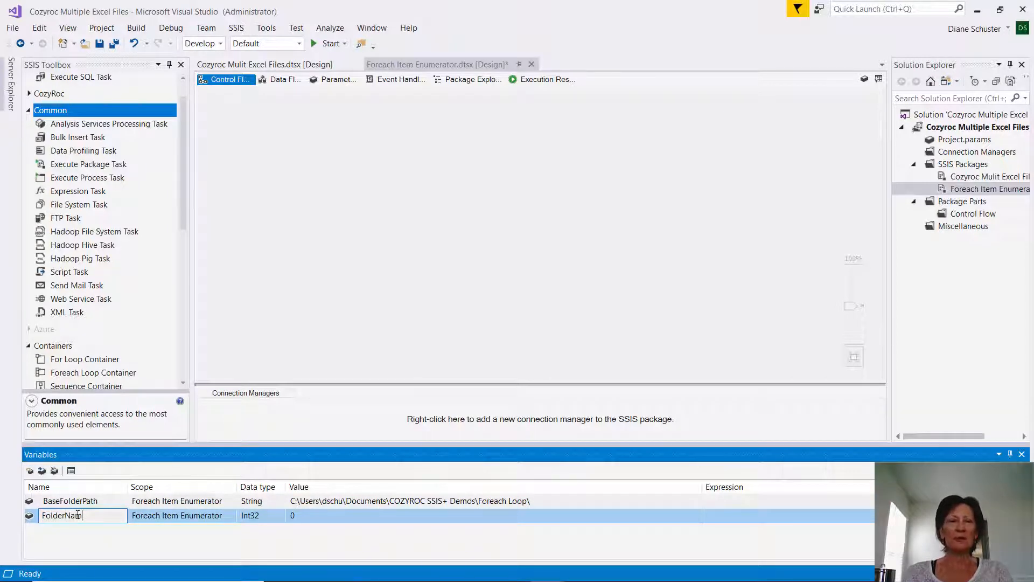
click(80, 515)
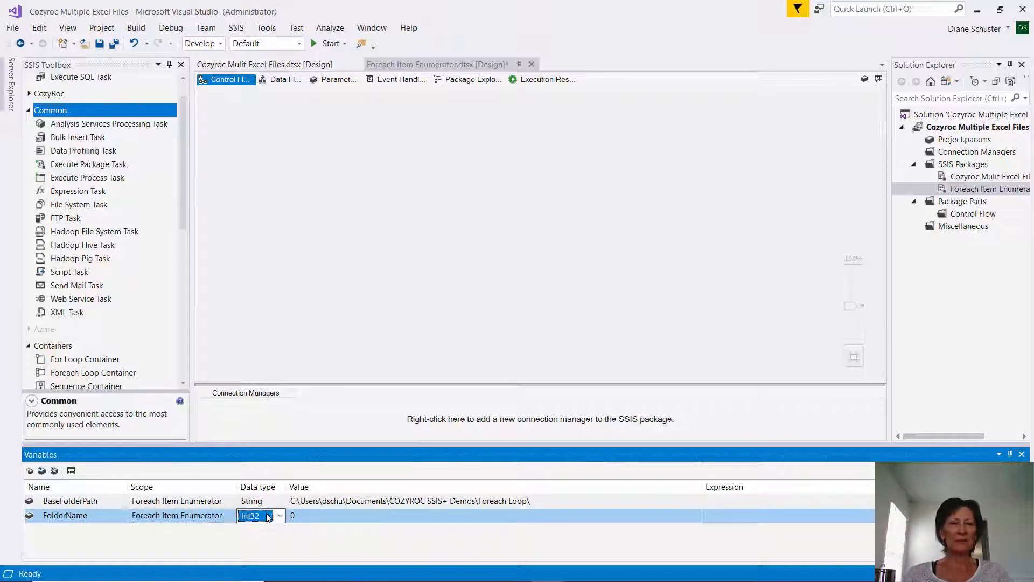
click(279, 515)
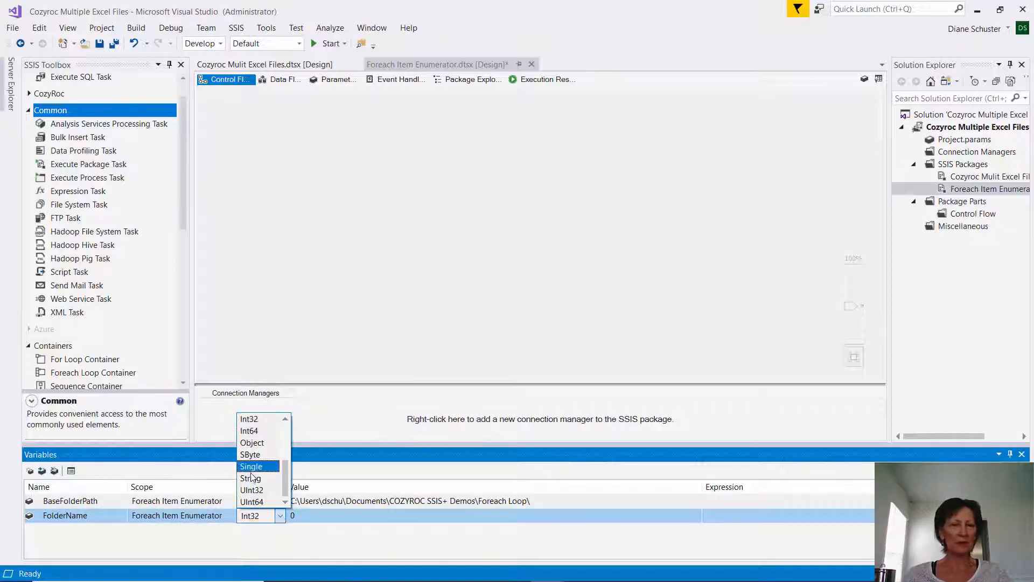
click(250, 479)
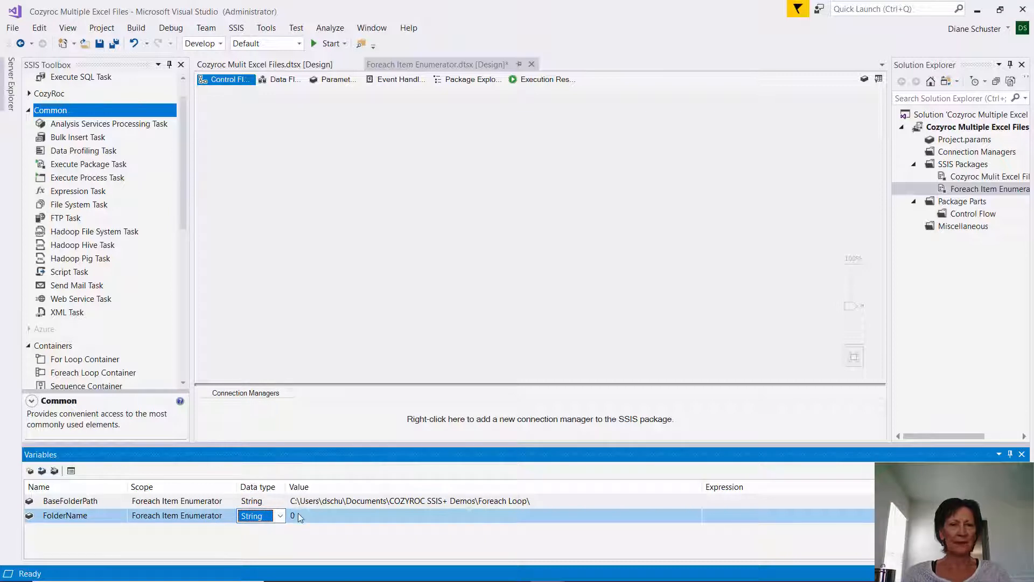
click(462, 515)
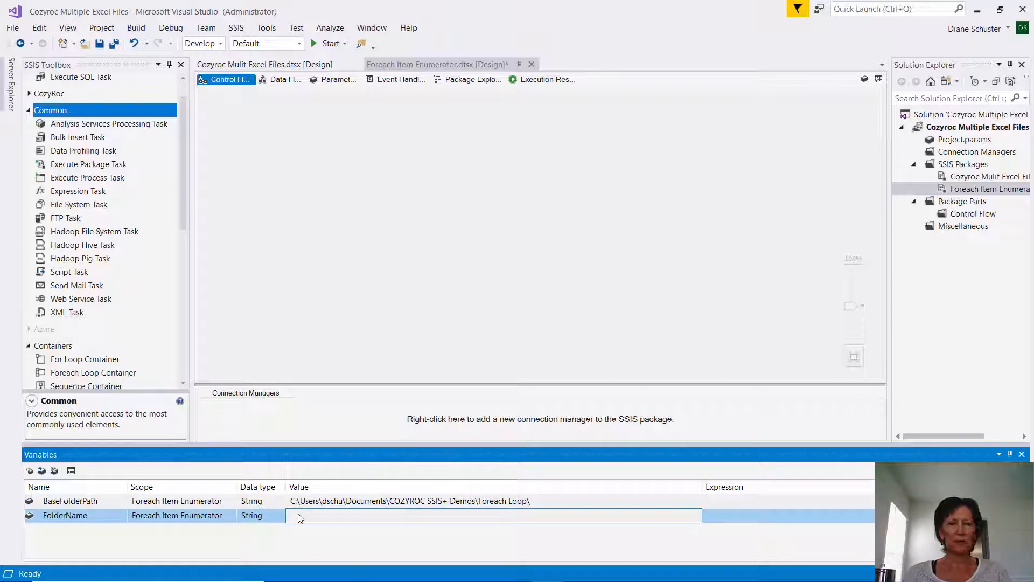
click(297, 515)
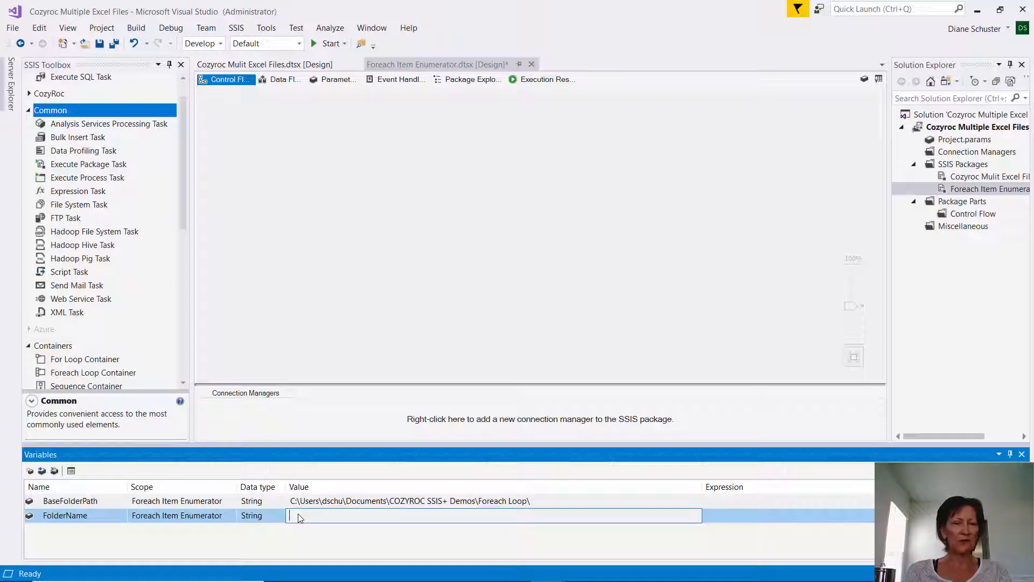
text(Goose)
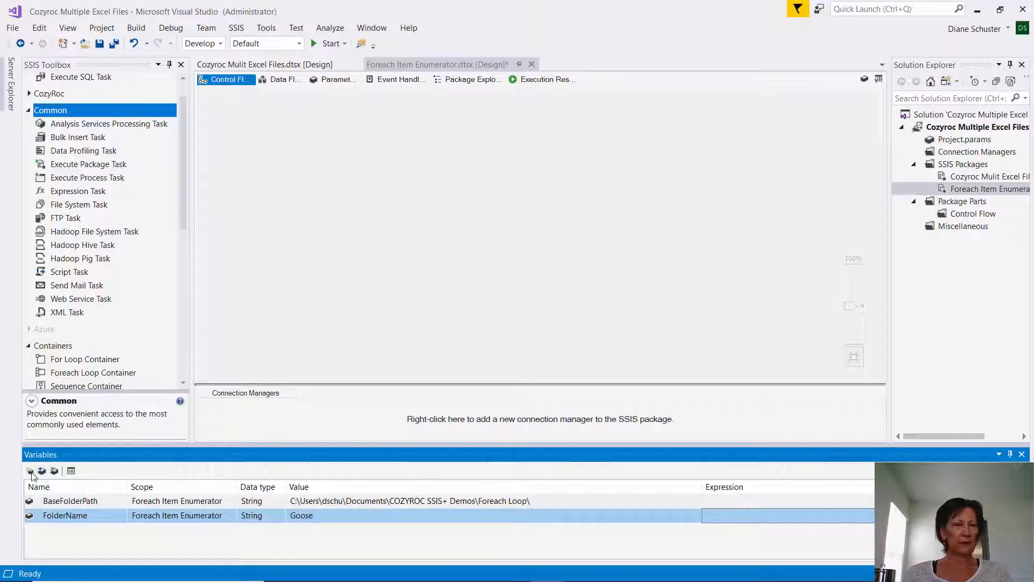
Add String variable FolderPath valued 'C:\Users\dschu\Documents\COZYROC SSIS+ Demos\Foreach Loop\Duck'.
click(30, 470)
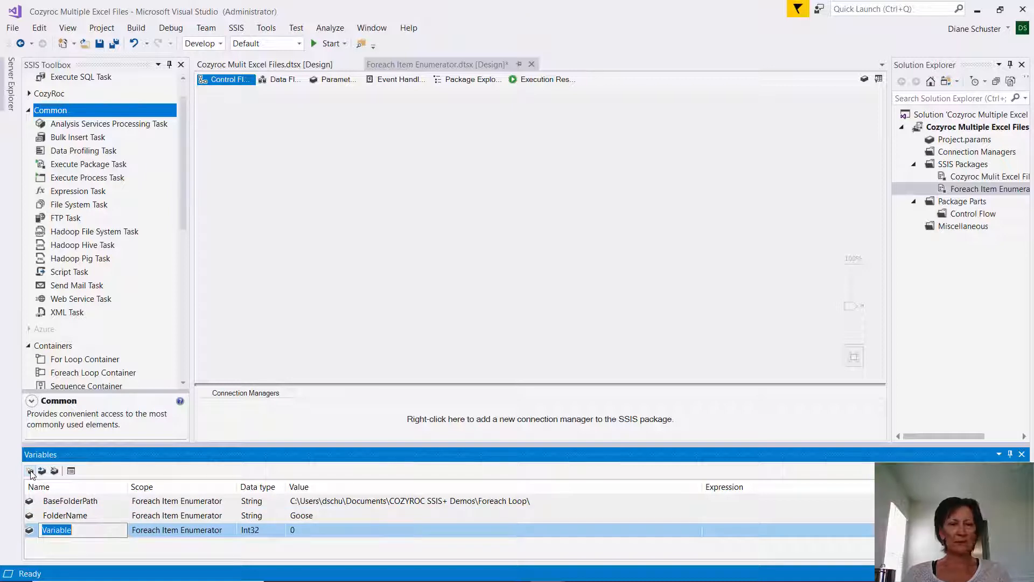
text(FolderPath)
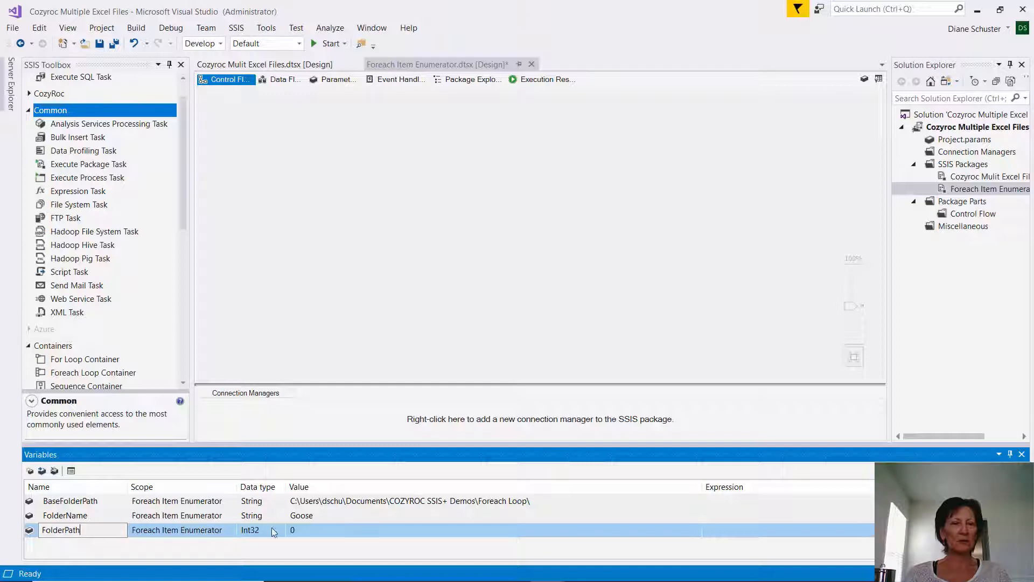
click(254, 529)
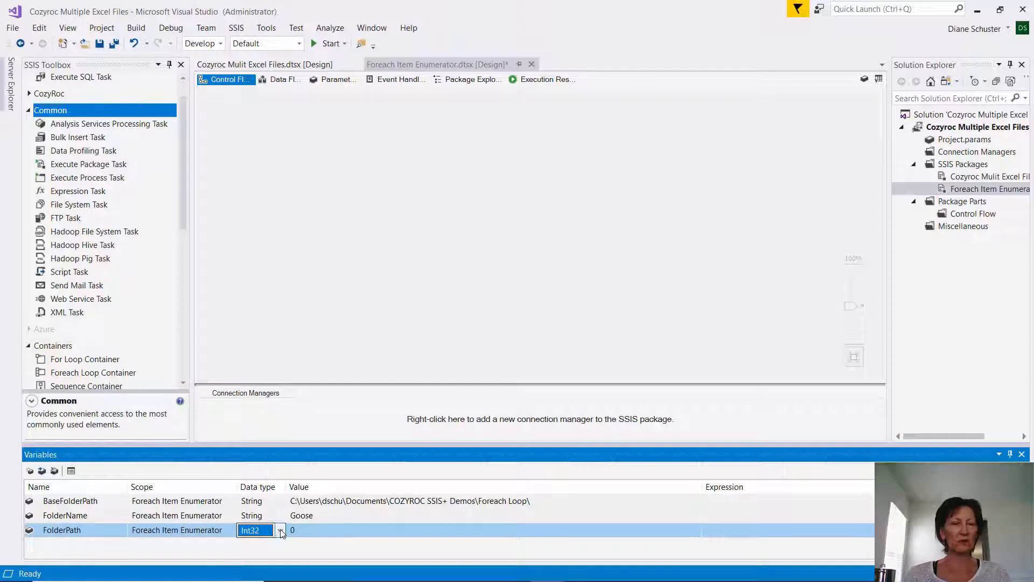
click(281, 529)
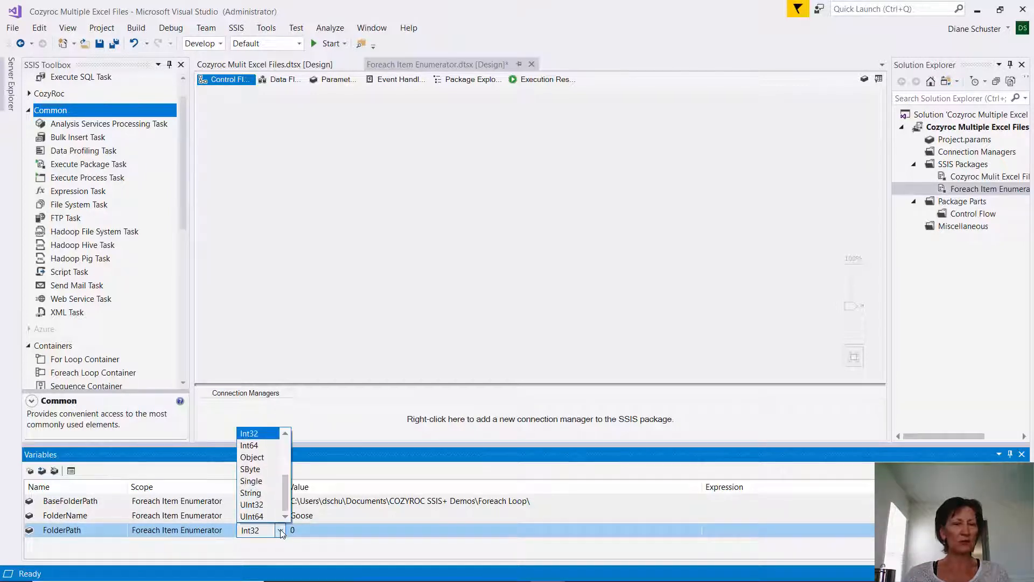
click(250, 493)
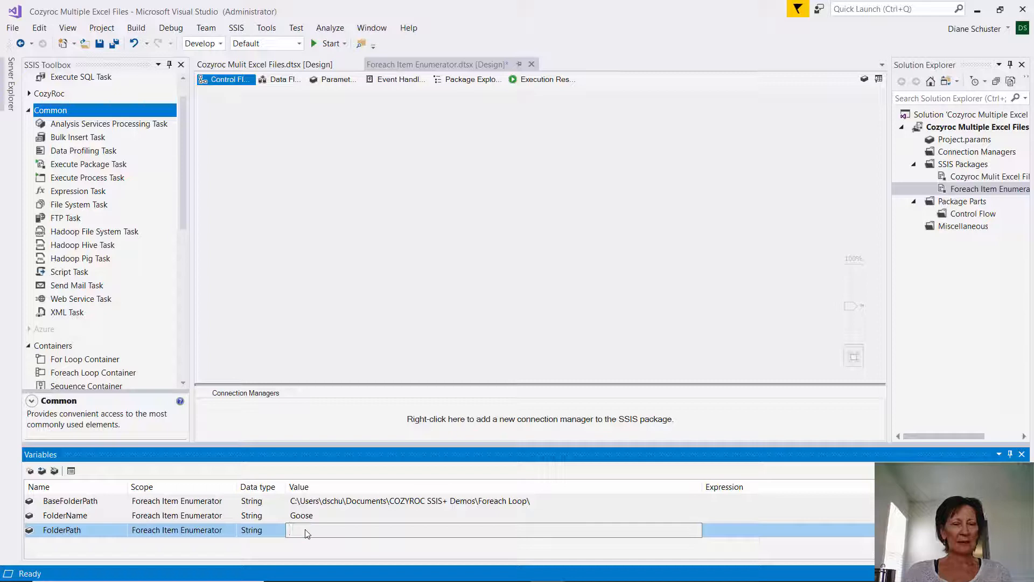
text(C:\Users\dschu\Documents\COZYROC SSIS+ Demos\Foreach Loop\)
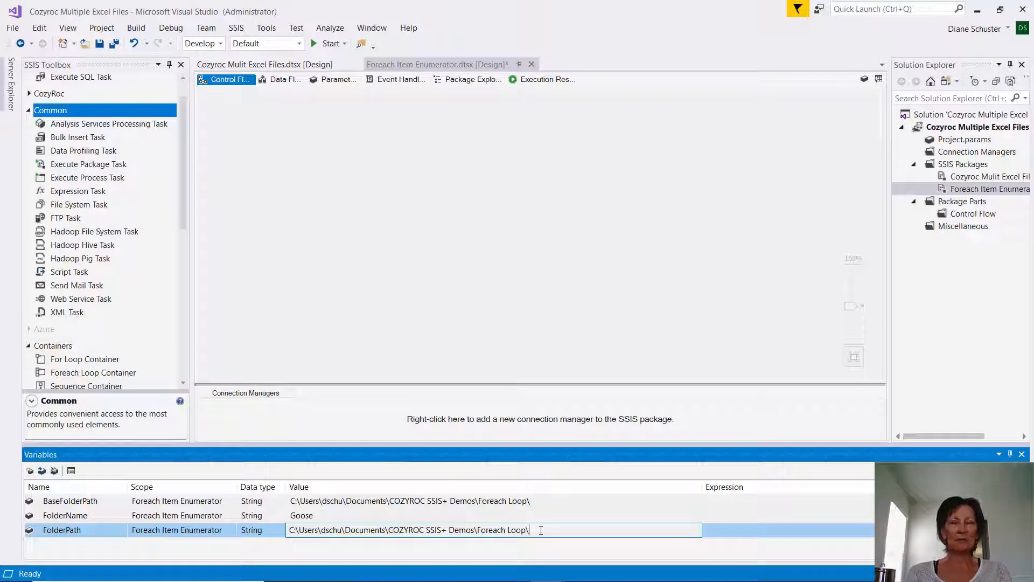
text(Duck)
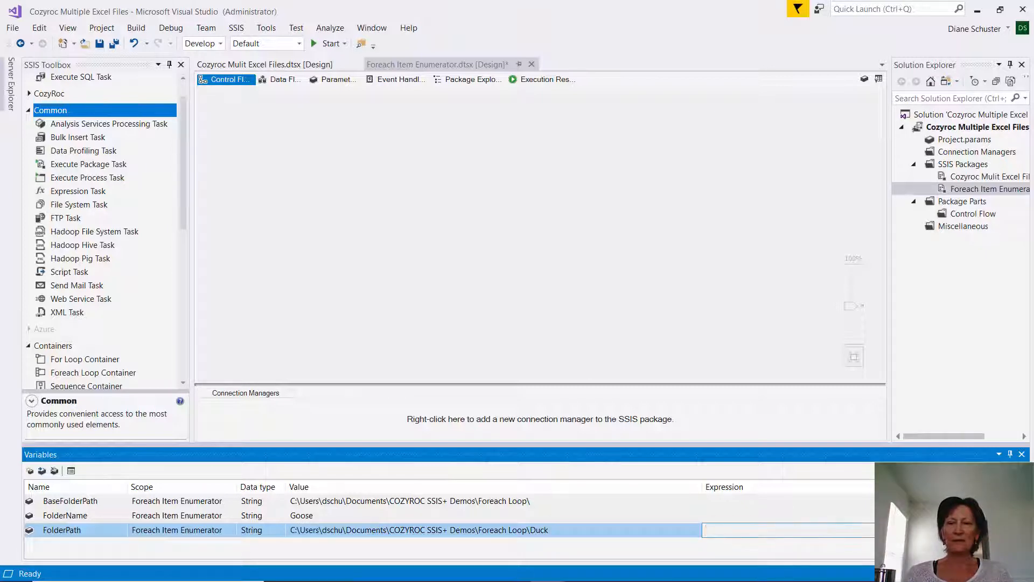
click(817, 530)
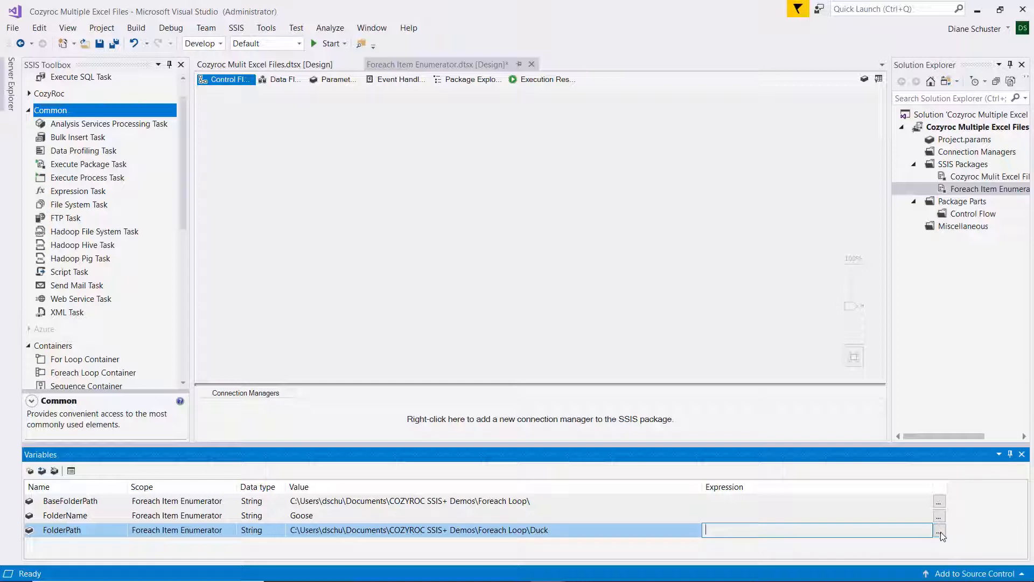
Give FolderPath the expression @[User::BaseFolderPath] + @[User::FolderName], evaluated to end in Goose.
click(940, 532)
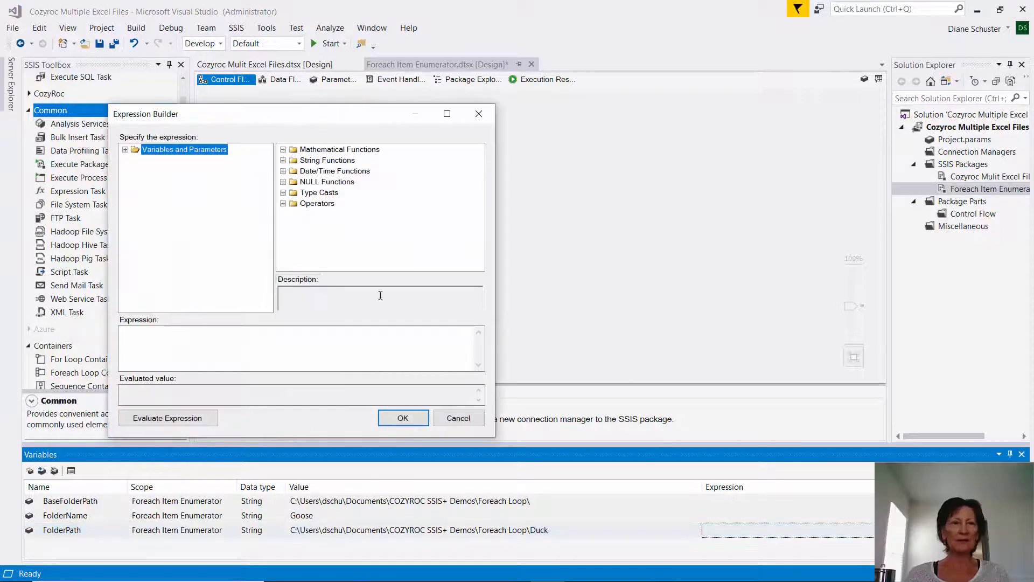
click(126, 150)
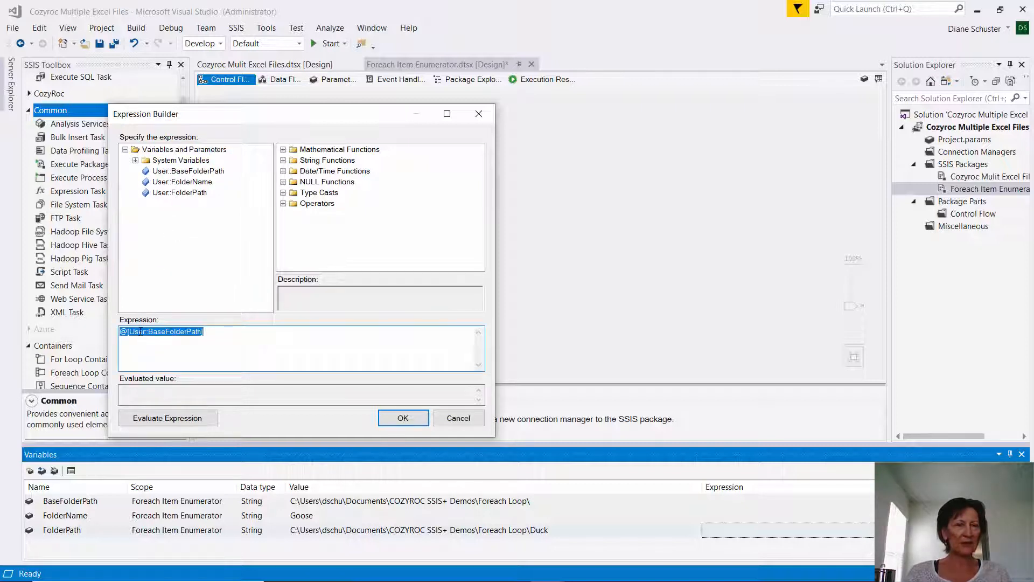
click(214, 332)
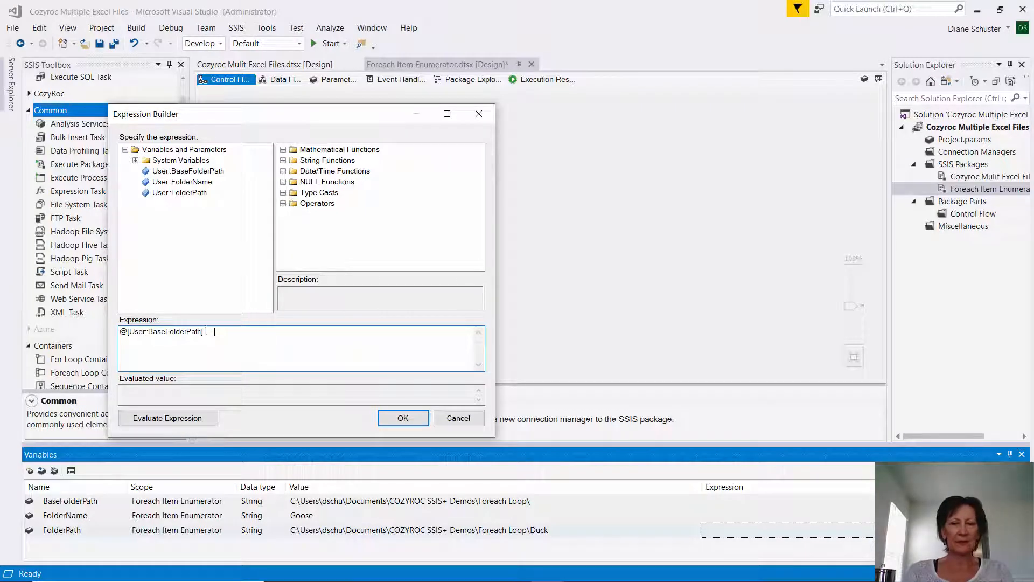
text(+)
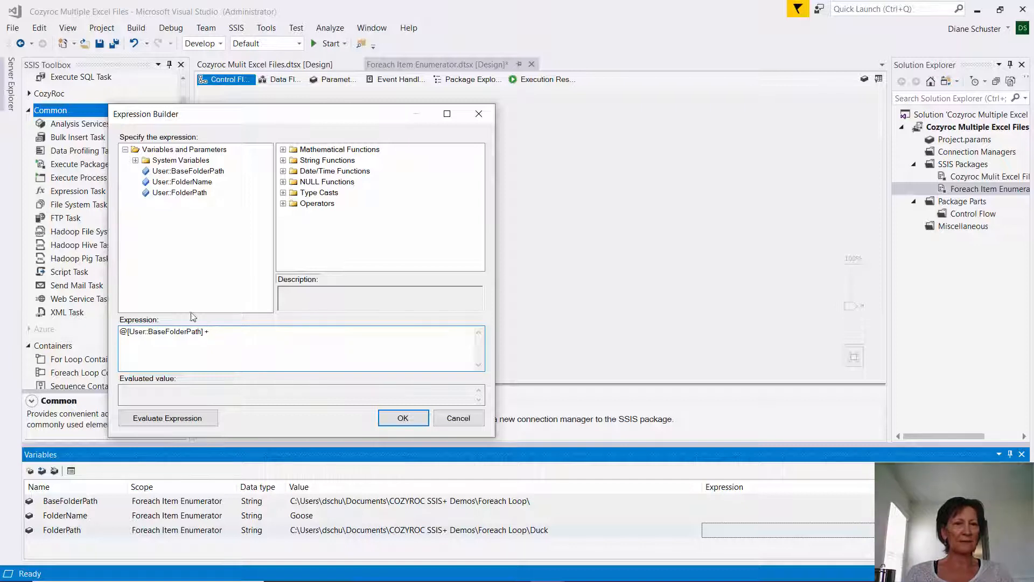
click(182, 181)
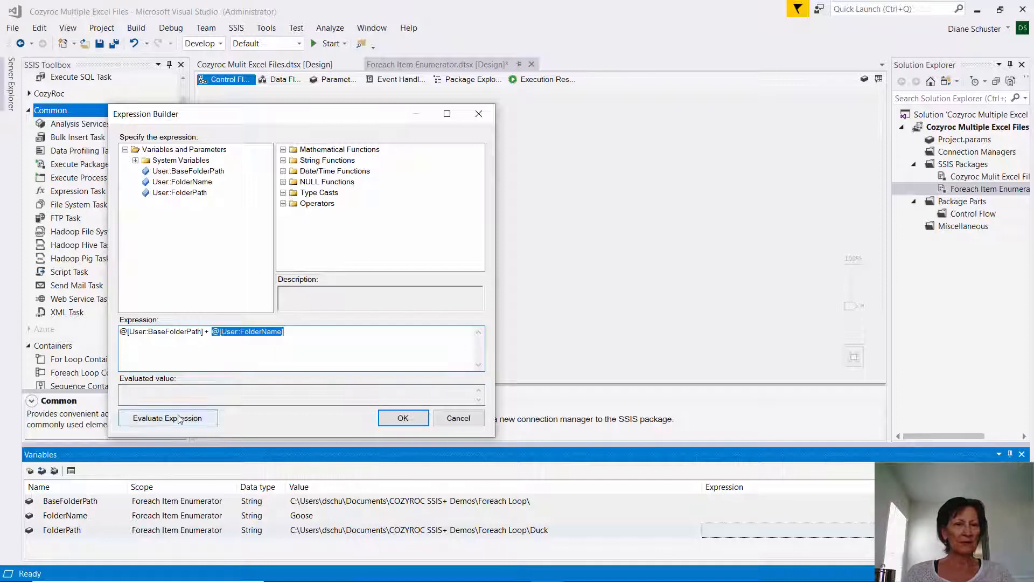
click(167, 417)
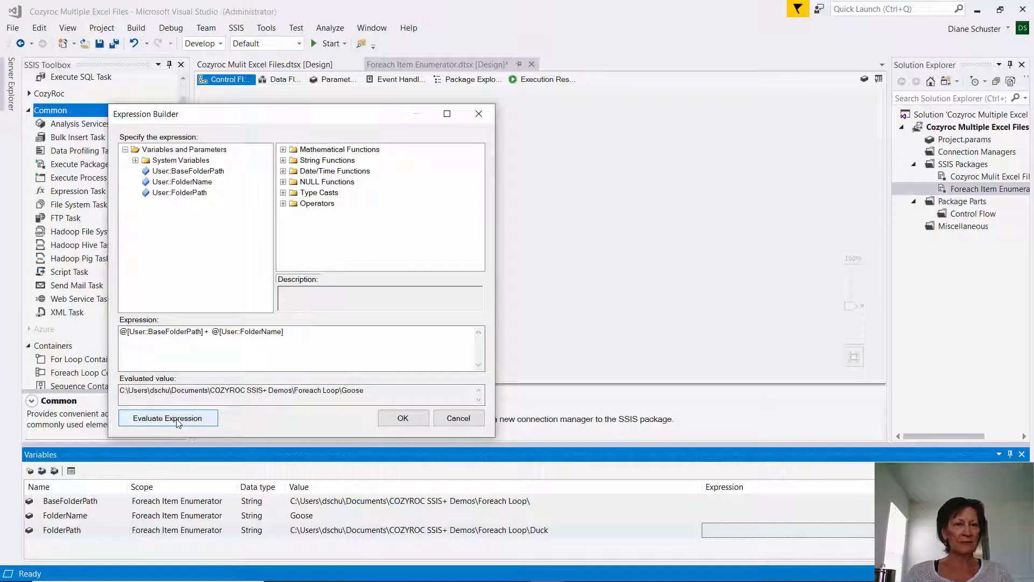
click(168, 418)
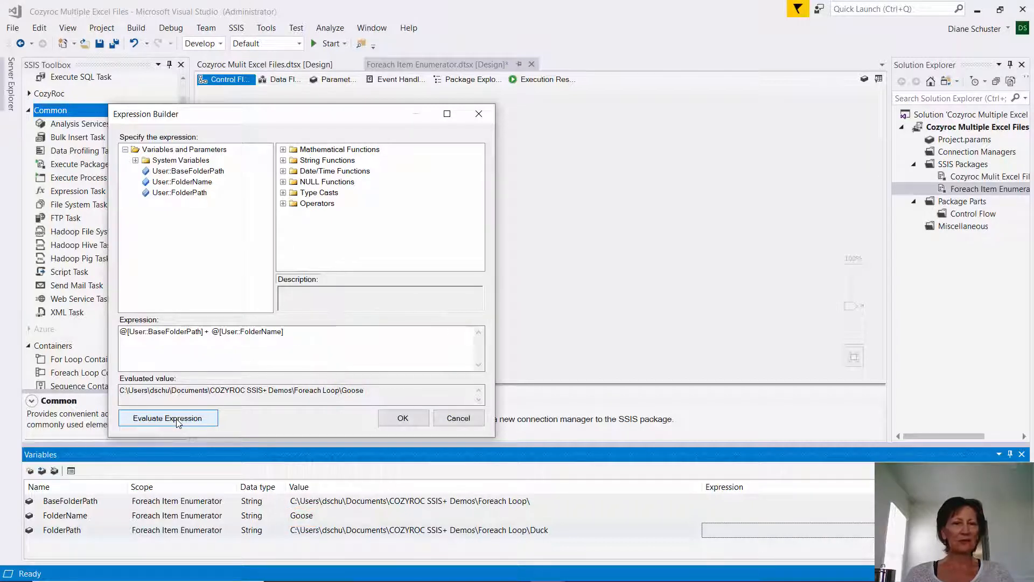
mouse_move(403, 417)
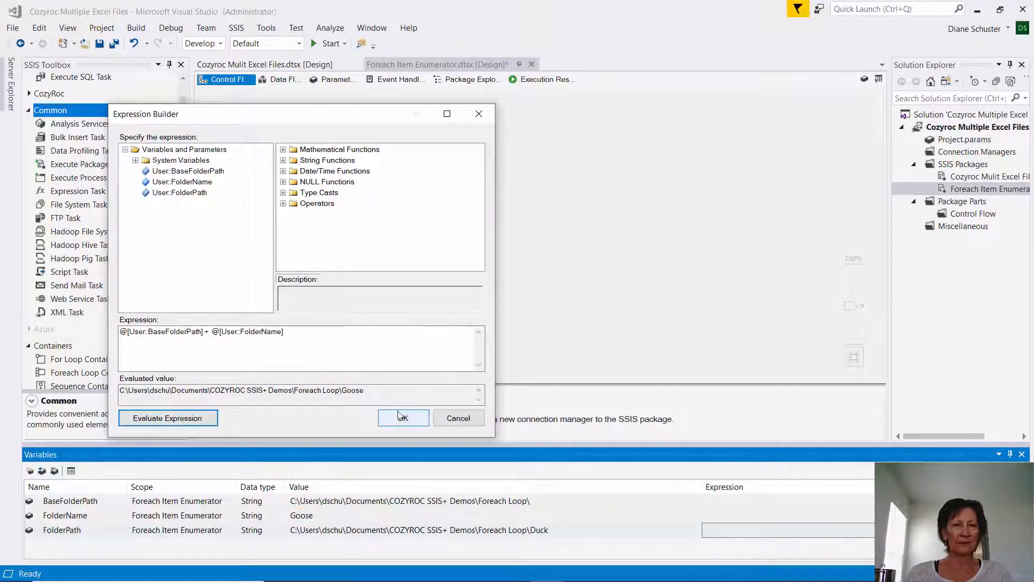
click(403, 418)
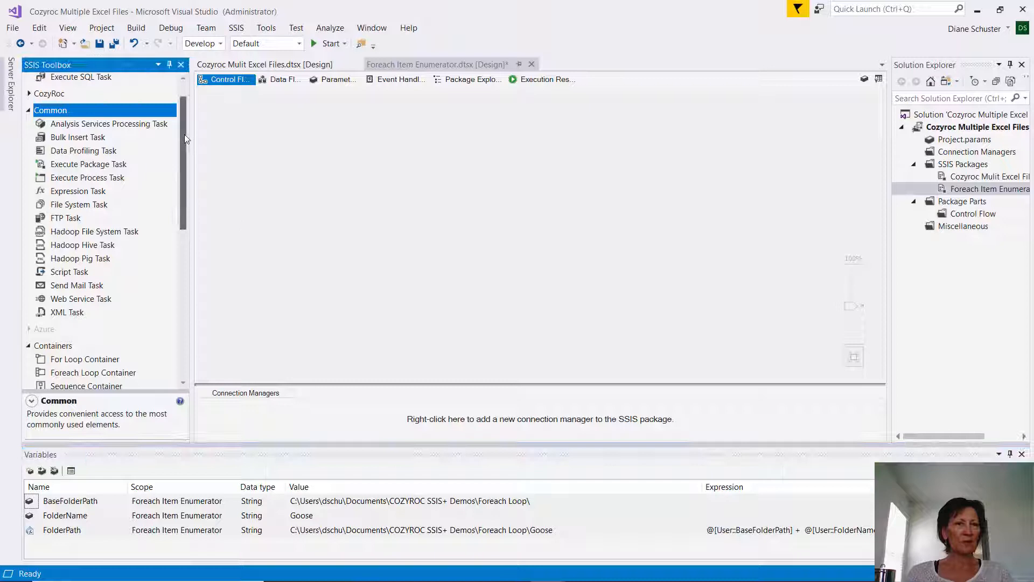
Add a Foreach Loop Container named Create Folders and open its editor.
scroll(down, 3)
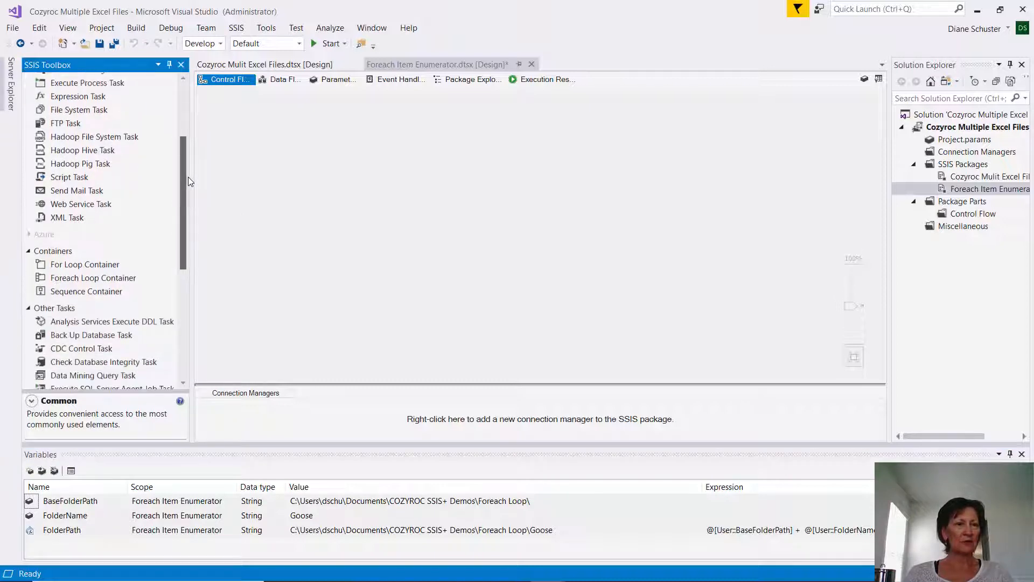
click(94, 268)
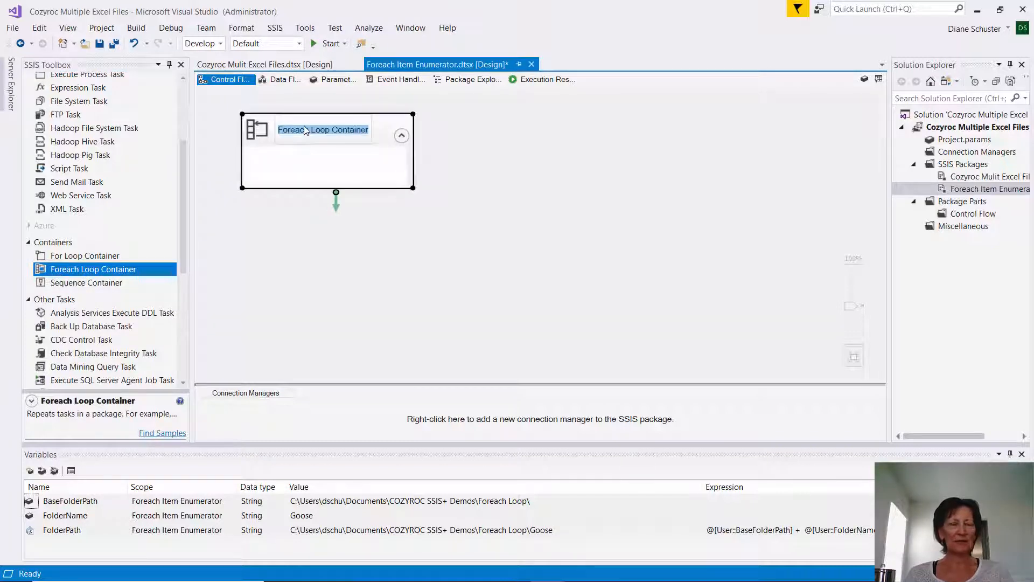
text(Create Folders)
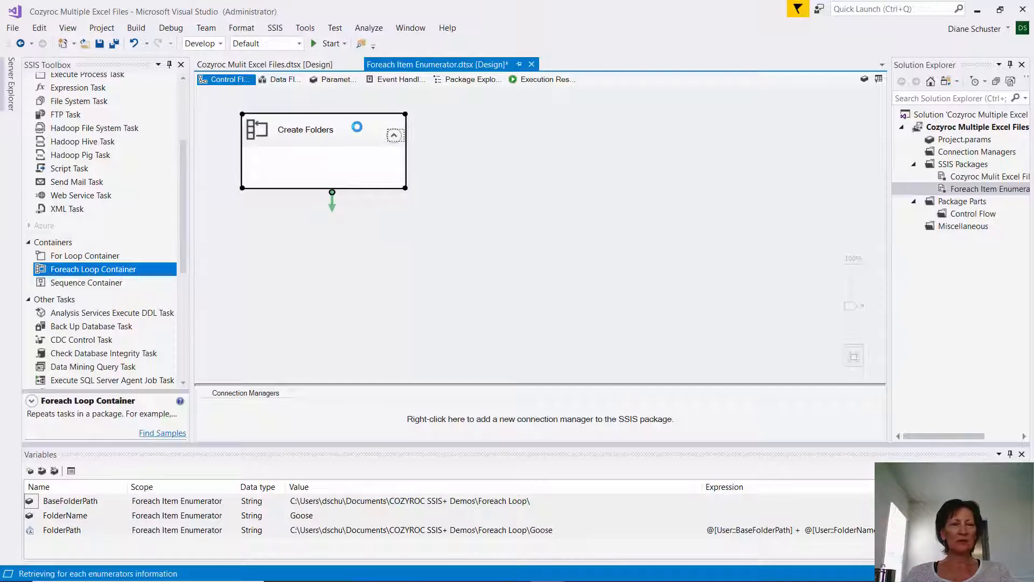
double_click(305, 130)
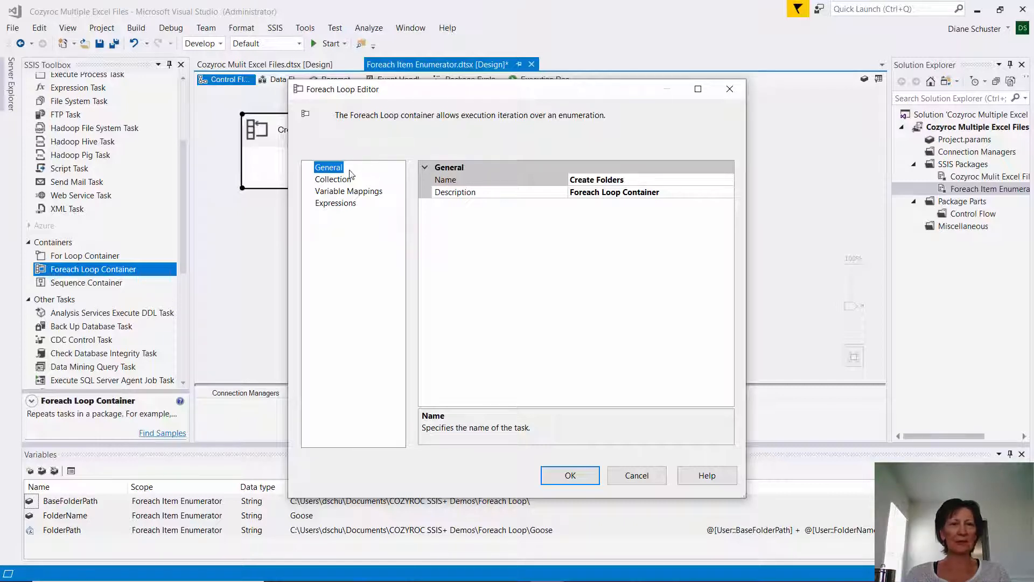
Set the loop's collection to a Foreach Item Enumerator with one String column.
click(332, 179)
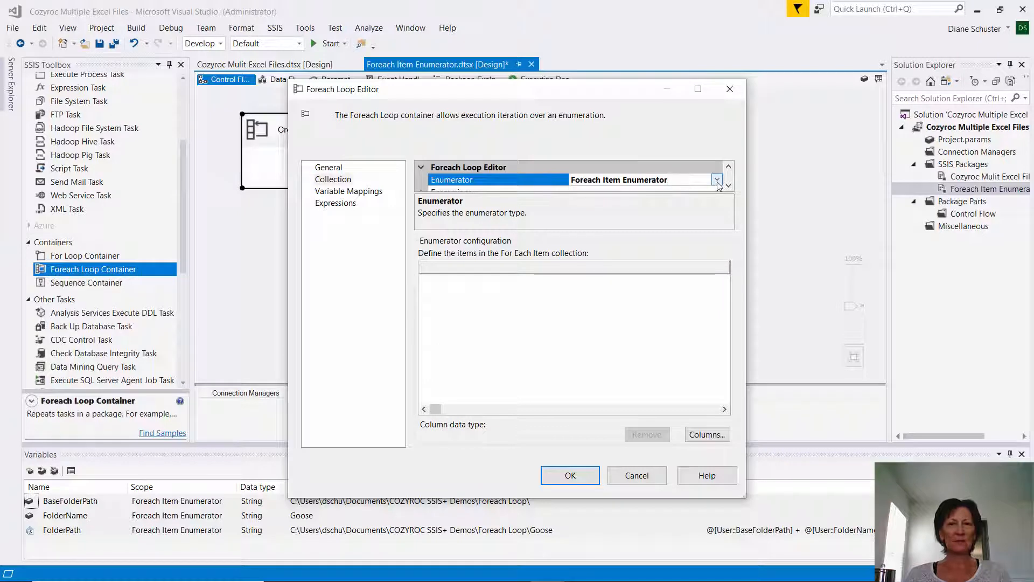
click(717, 179)
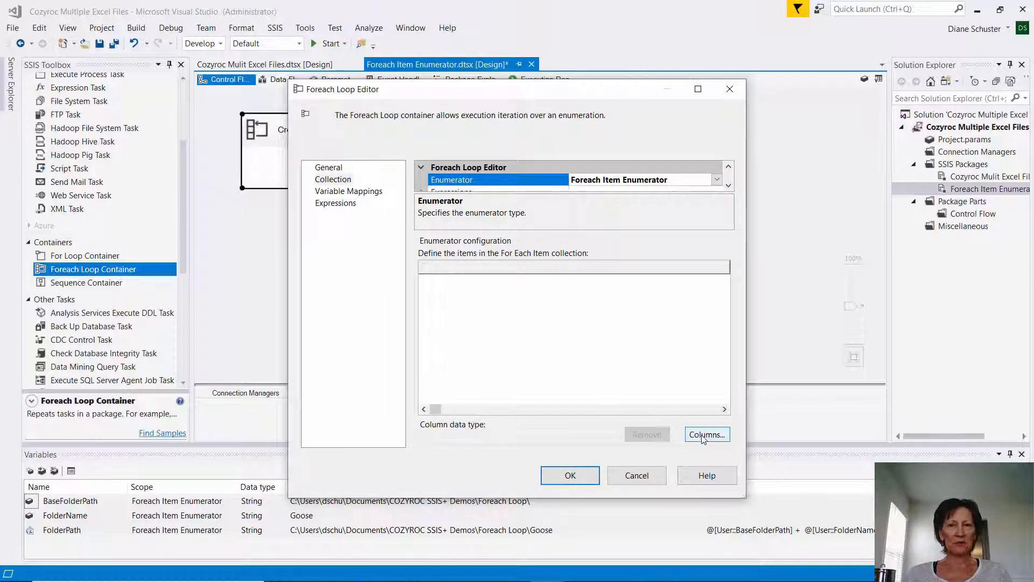
click(706, 434)
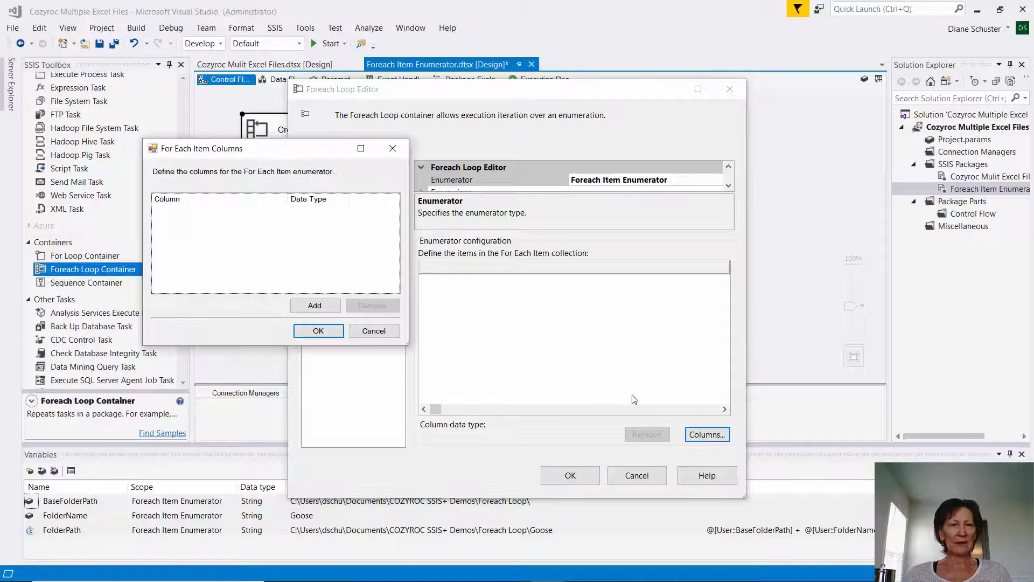
click(314, 306)
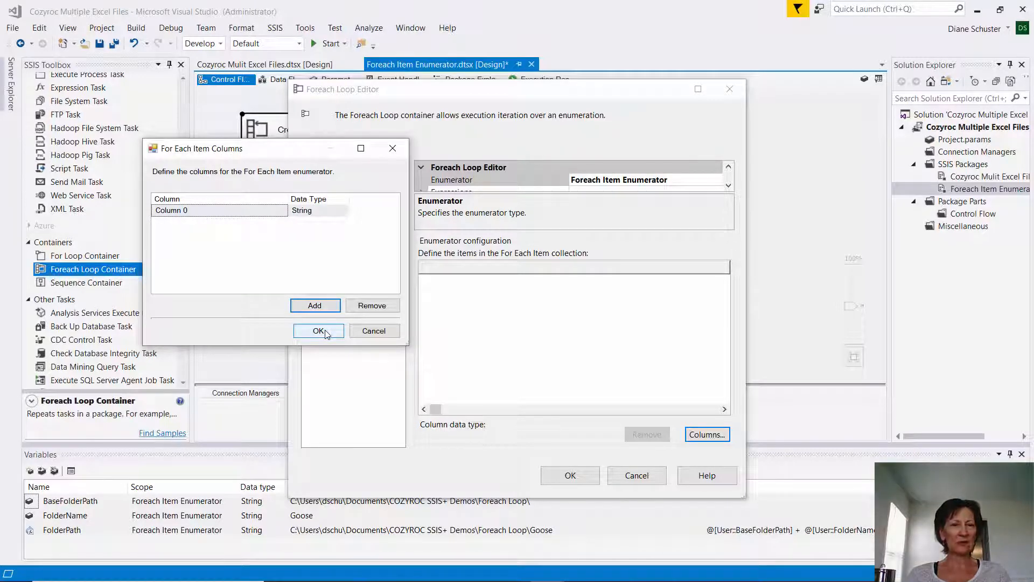
click(318, 330)
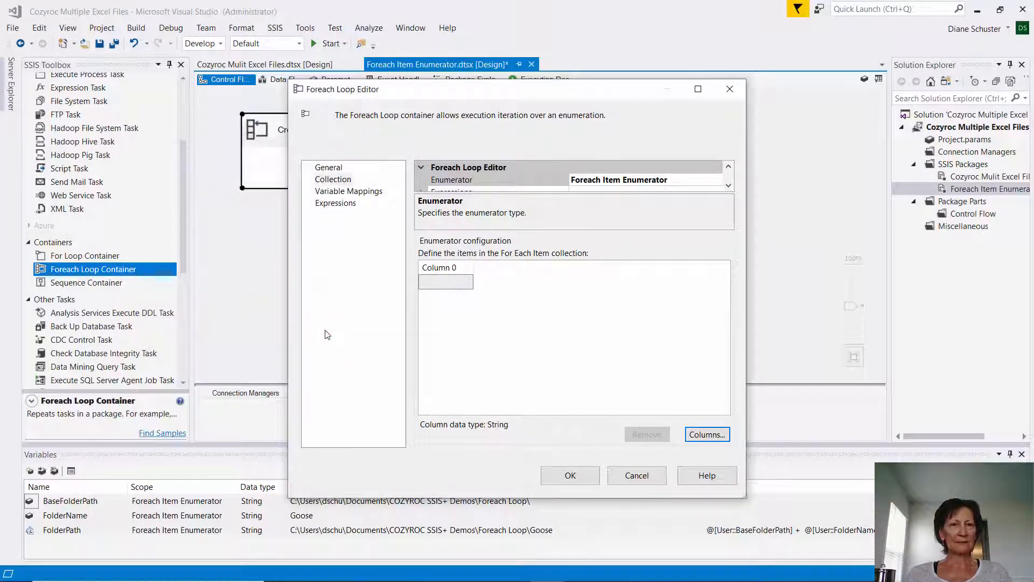
mouse_move(469, 267)
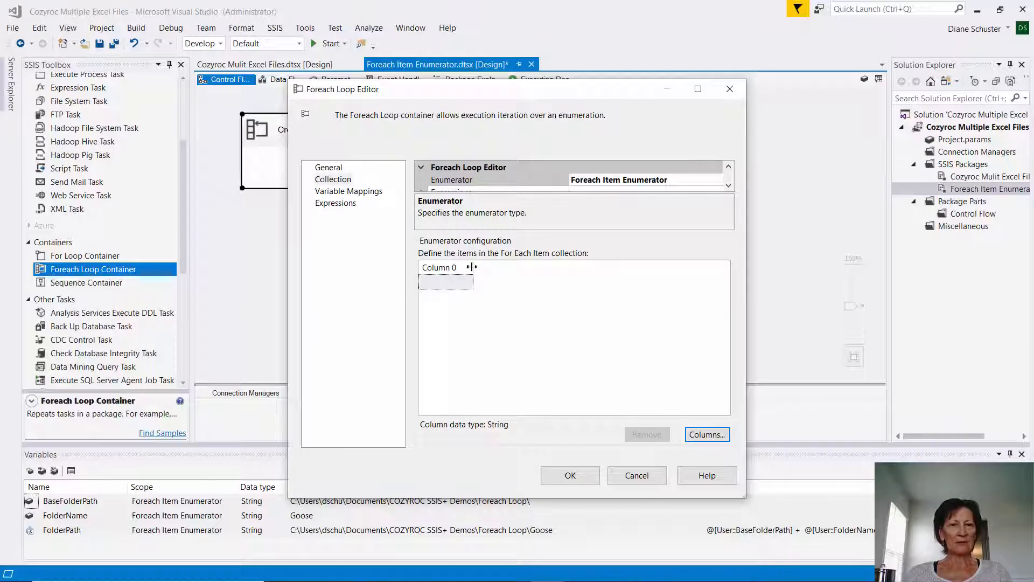
Enter the items Candace, Clementine, Penelope, Anastasia and Charlize.
click(474, 281)
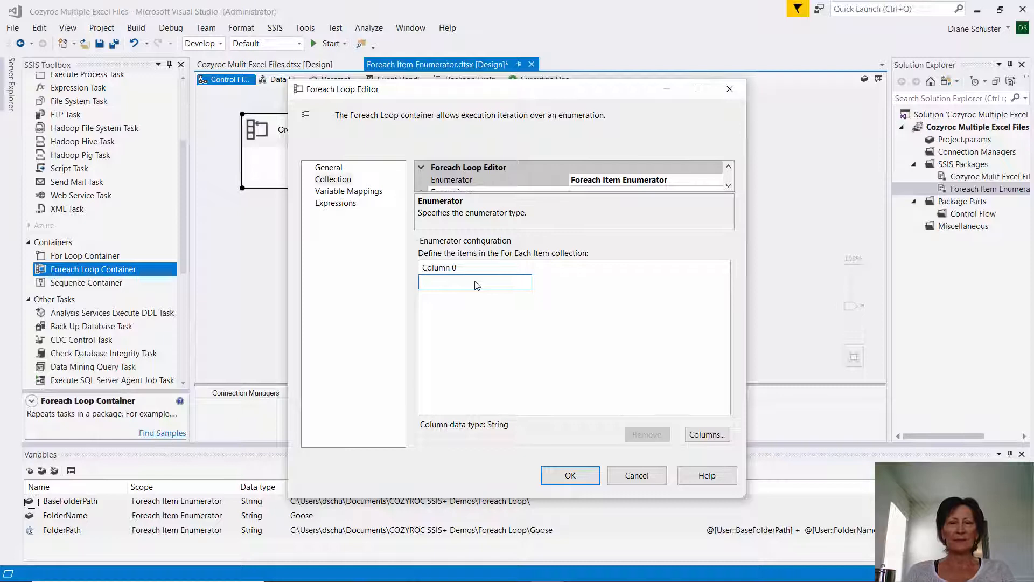
text(Candace)
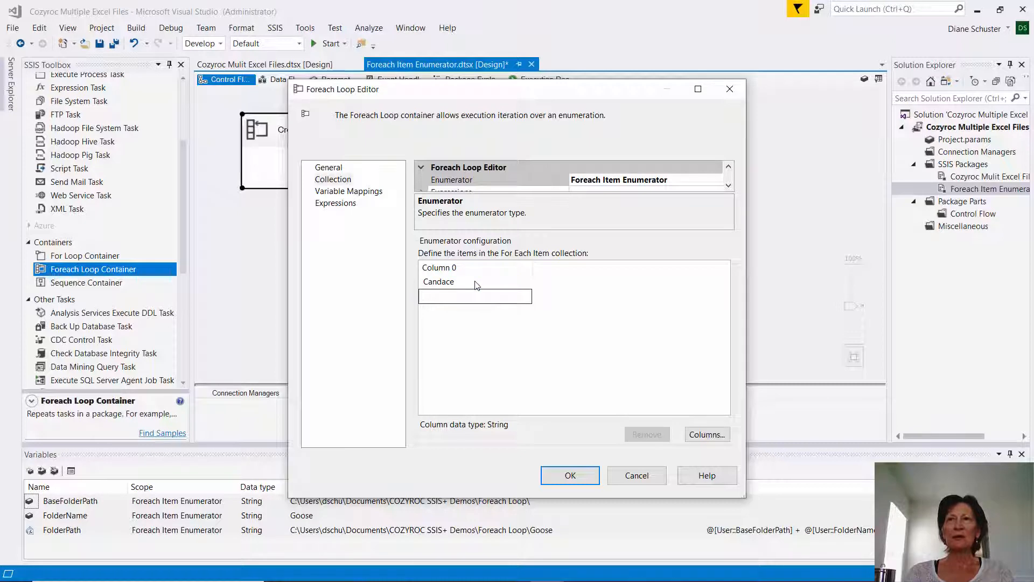
text(Clementine)
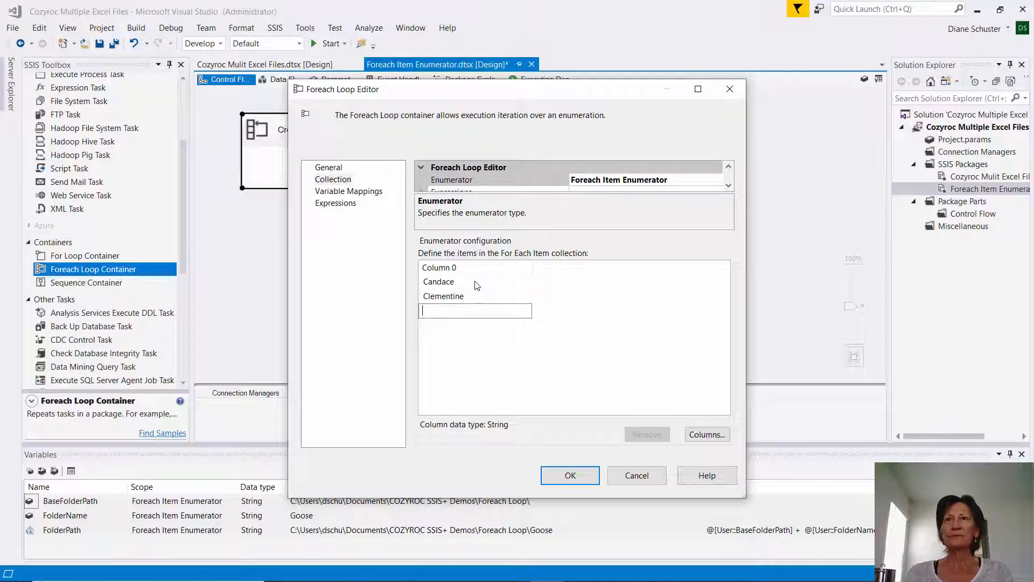
text(Pana)
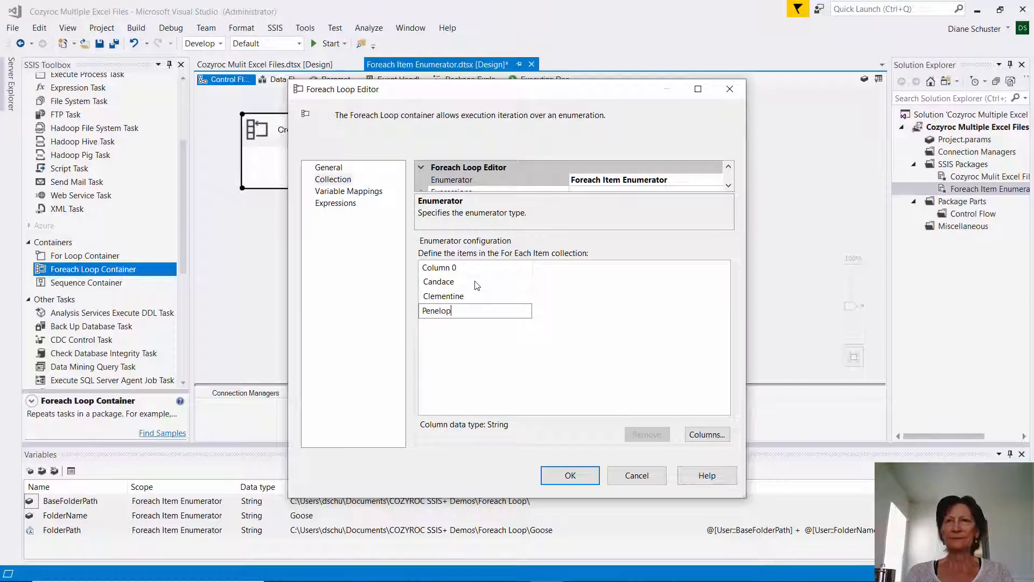
key(enter)
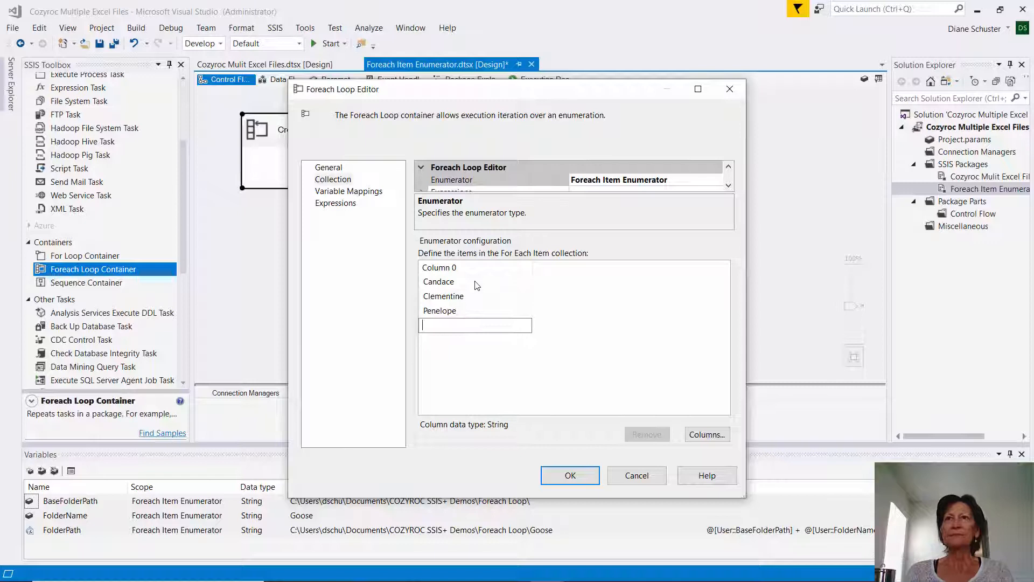
text(Anastasia)
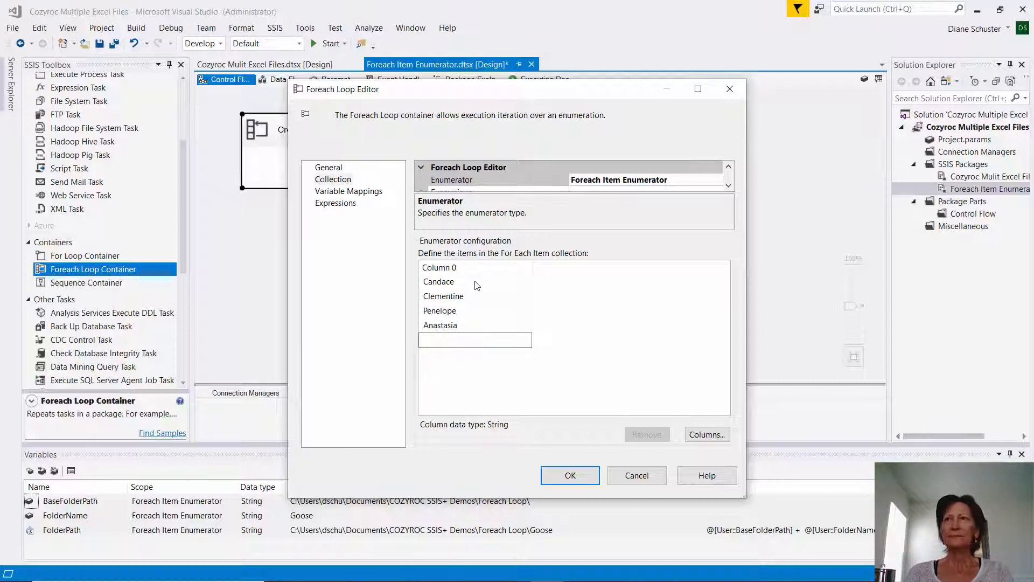
text(Charlize)
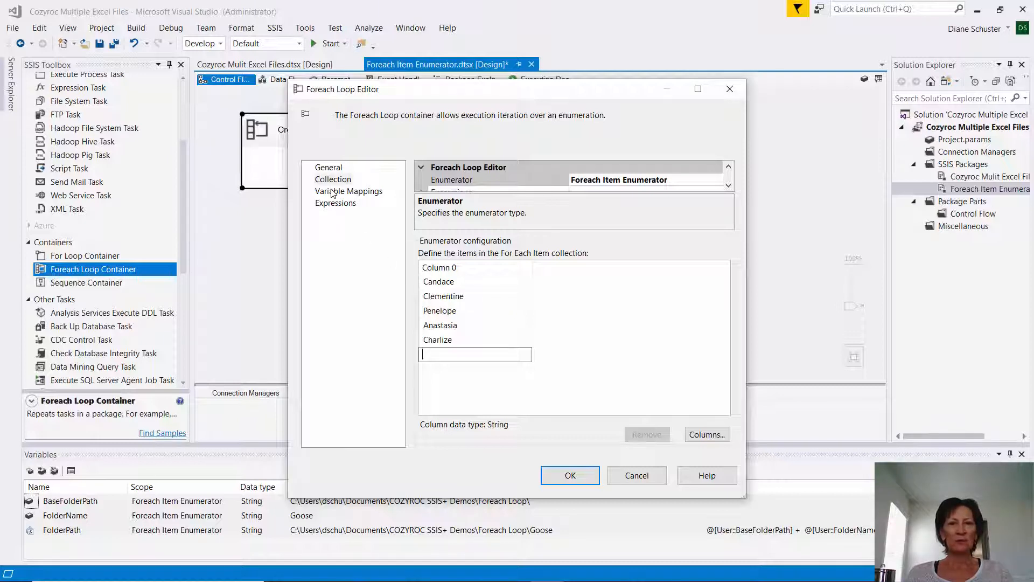
Map User::FolderName to index 0 and confirm the loop editor.
click(348, 191)
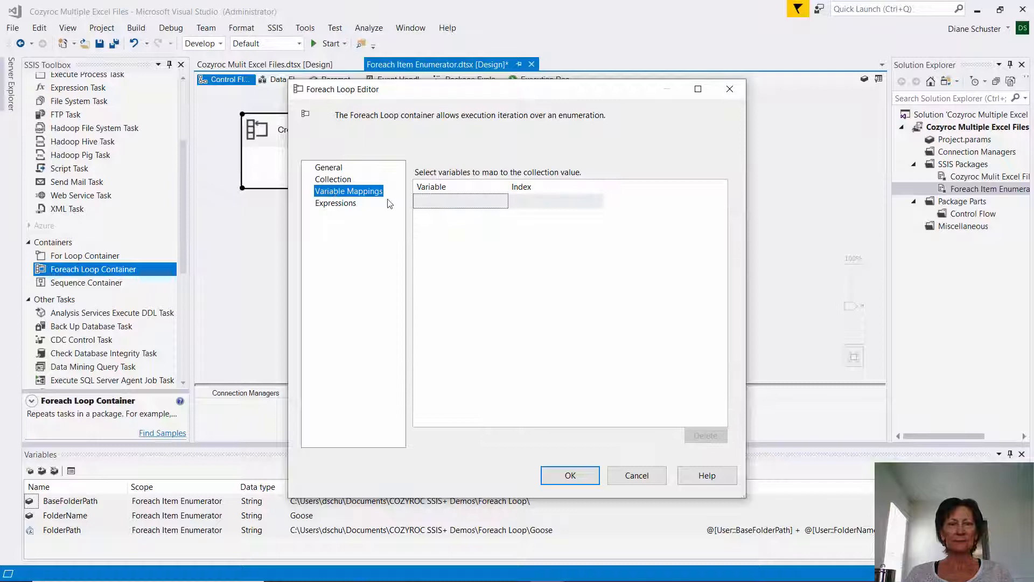
mouse_move(478, 203)
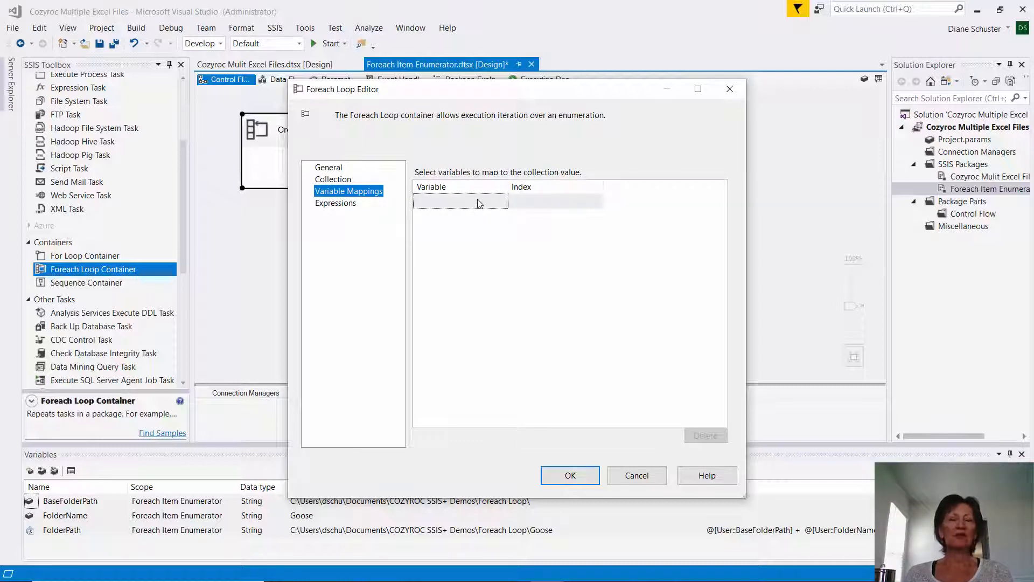
click(460, 201)
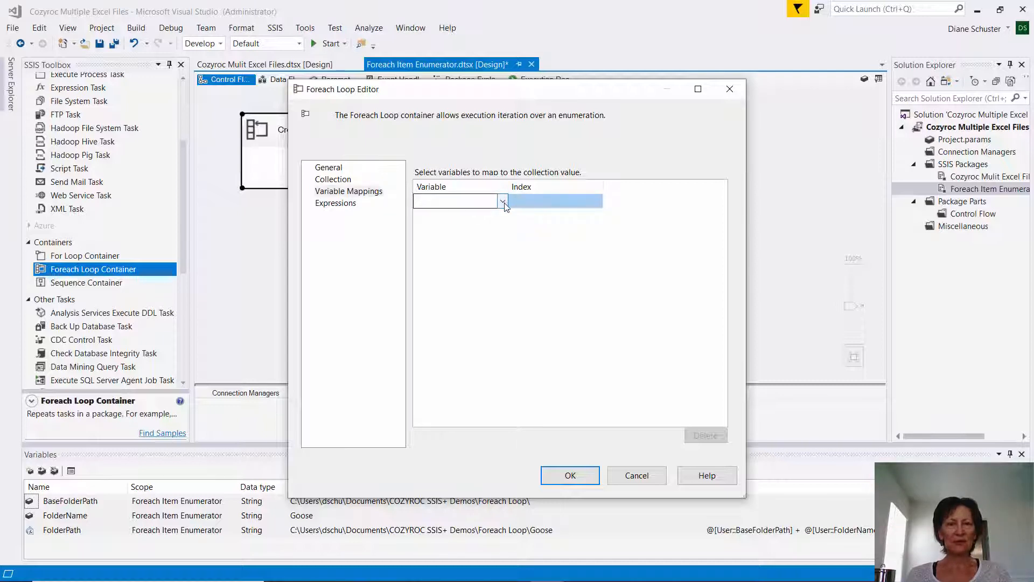
click(503, 201)
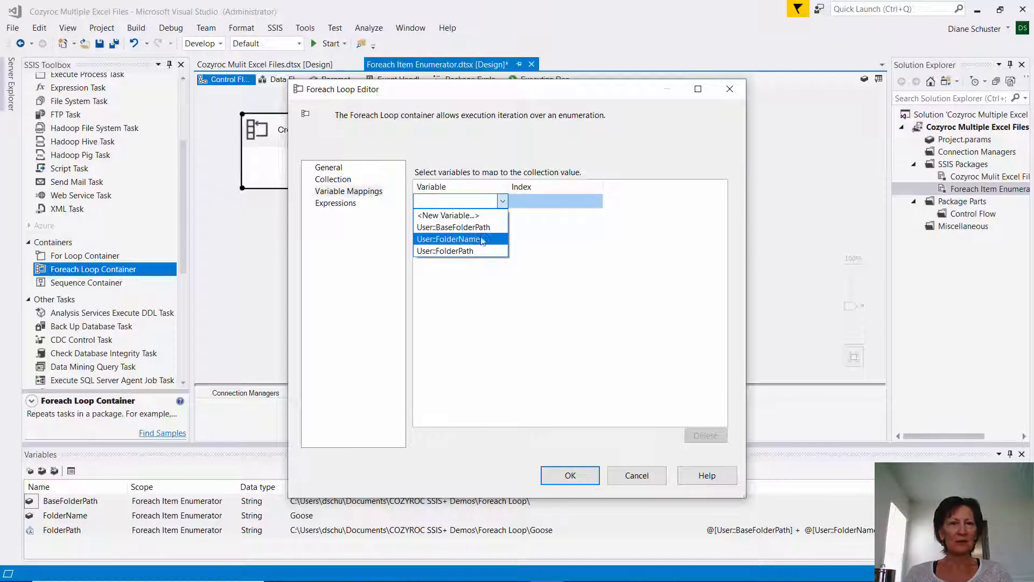
click(449, 239)
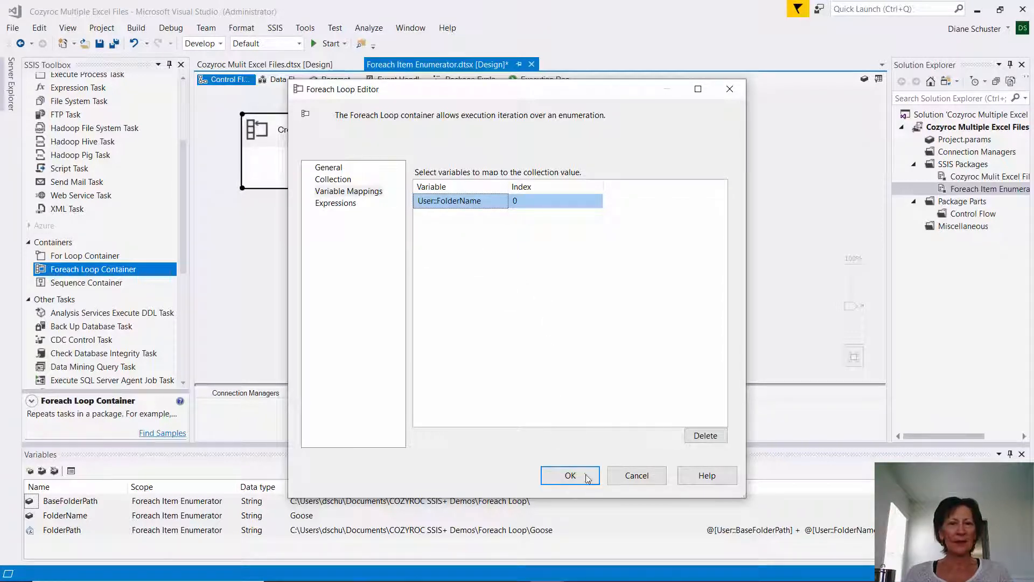
click(570, 475)
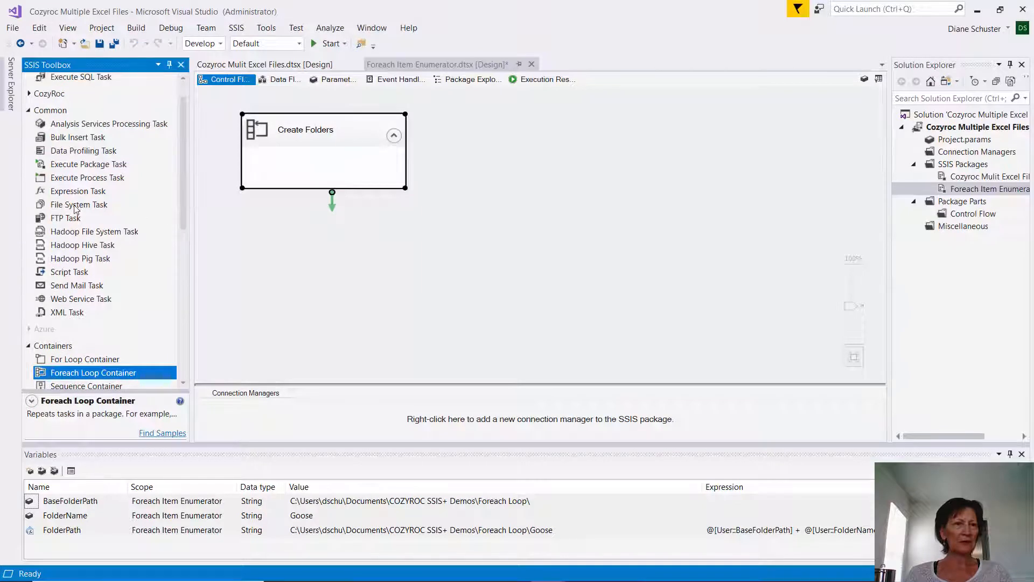
Place a File System Task in Create Folders, renamed 'Create a single folder'.
click(70, 204)
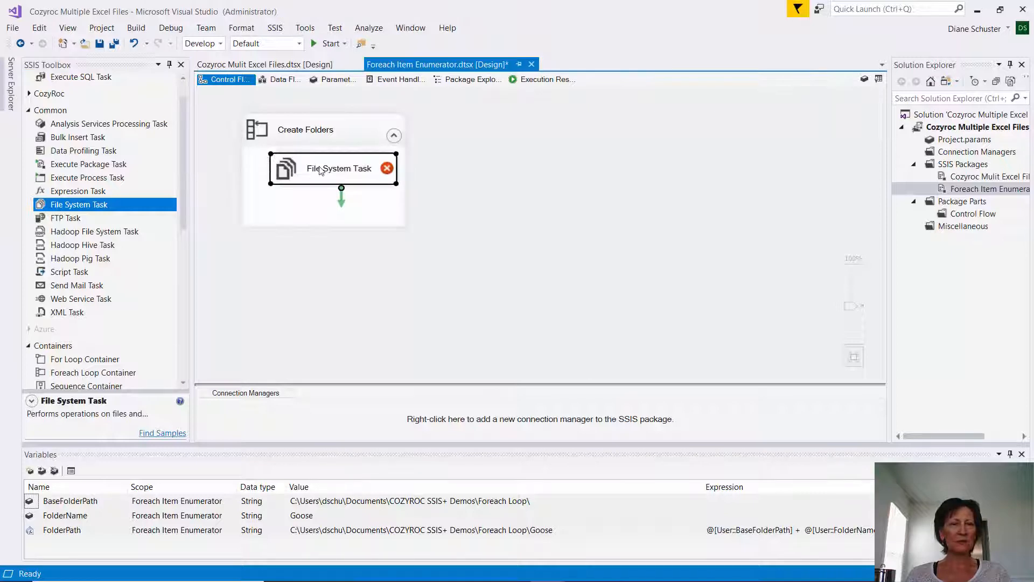
double_click(339, 168)
text(Create a single folder)
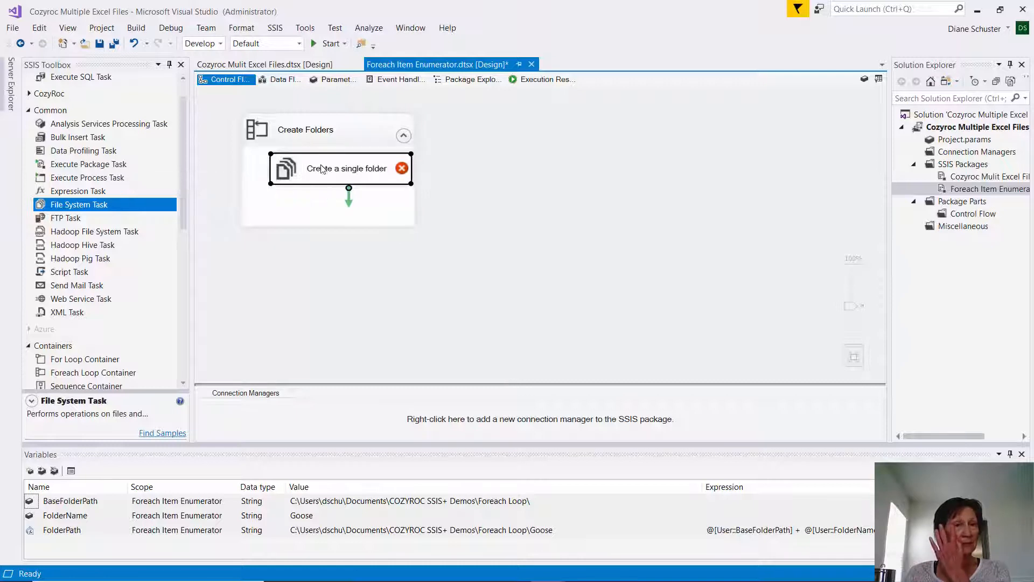
click(340, 168)
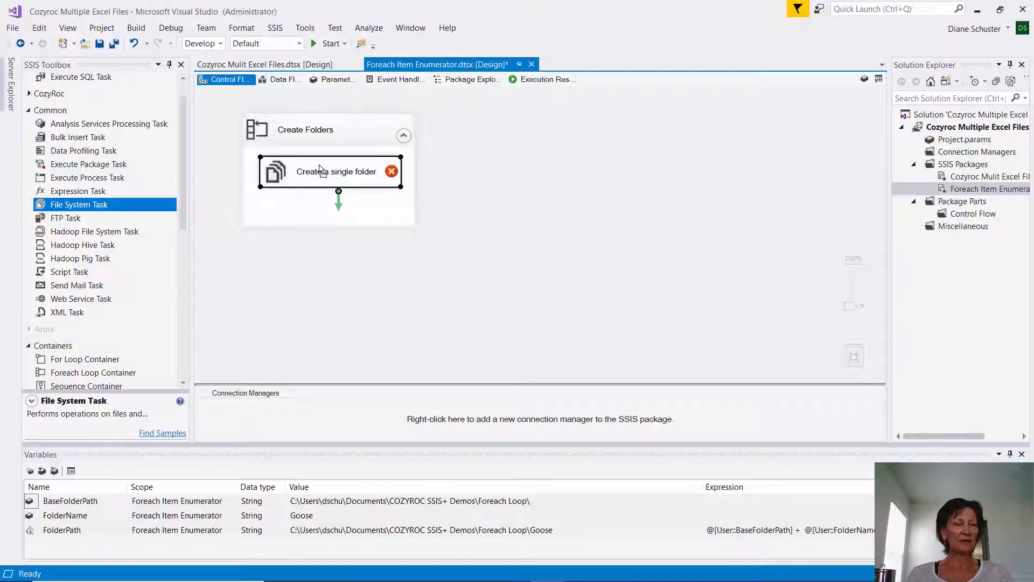
mouse_move(330, 197)
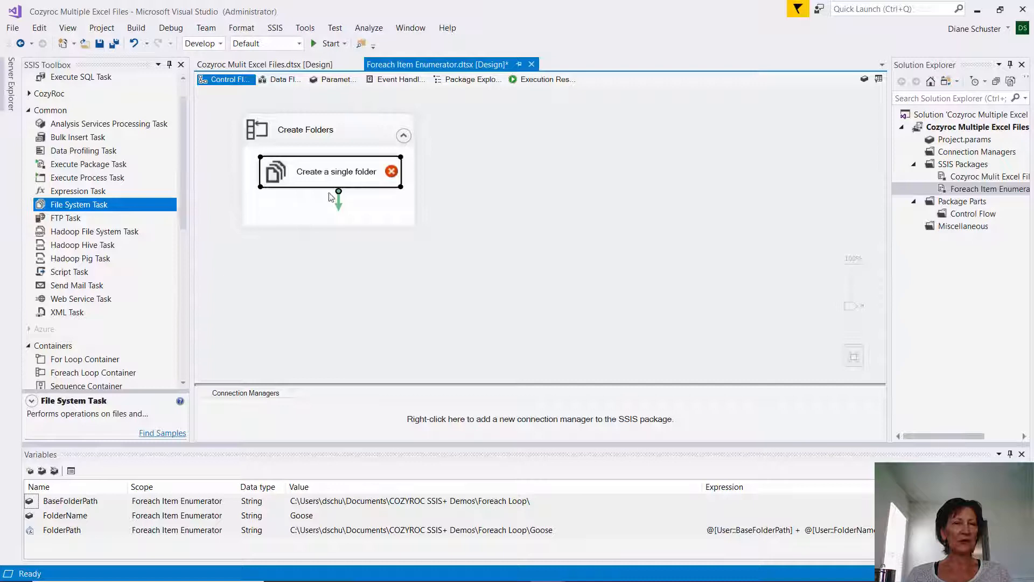
mouse_move(311, 207)
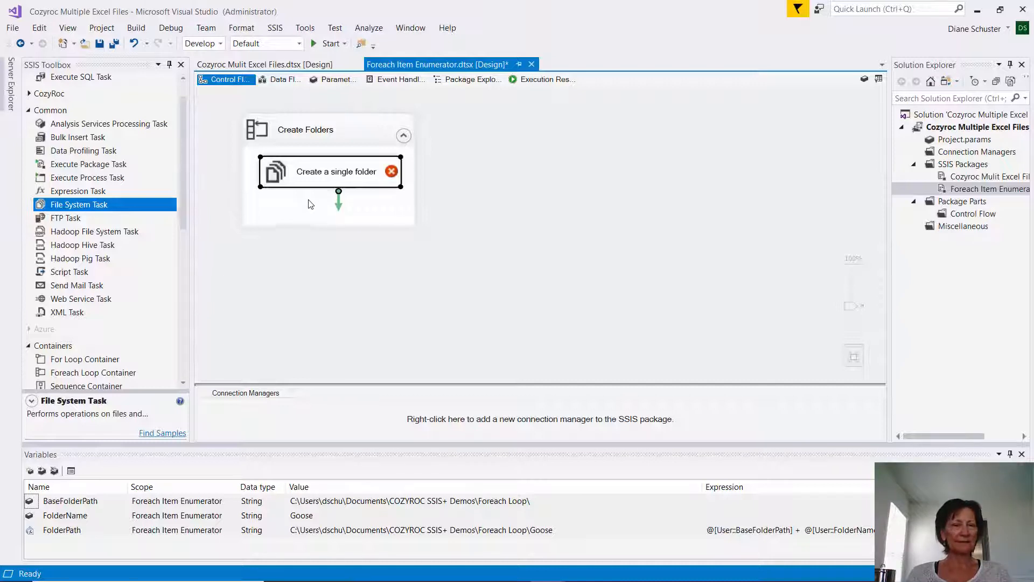
mouse_move(347, 167)
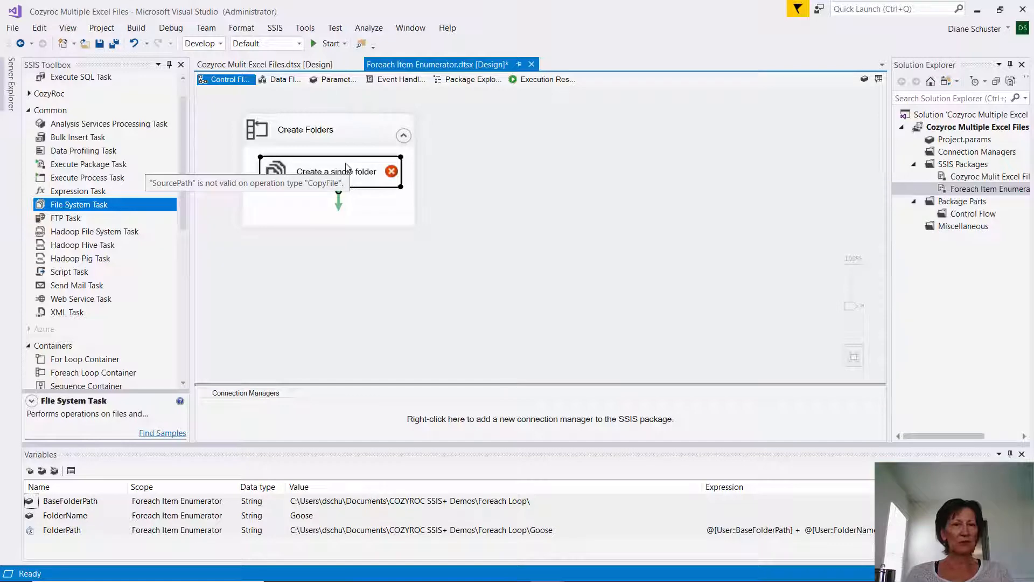
Set the task to Create directory, IsSourcePathVariable True, SourceVariable User::FolderPath.
double_click(328, 171)
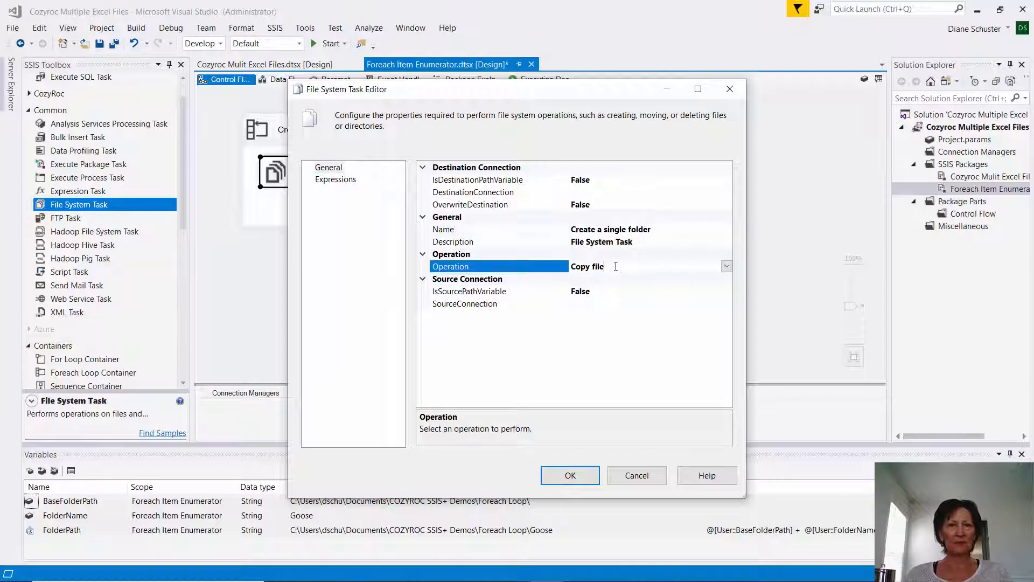
click(727, 266)
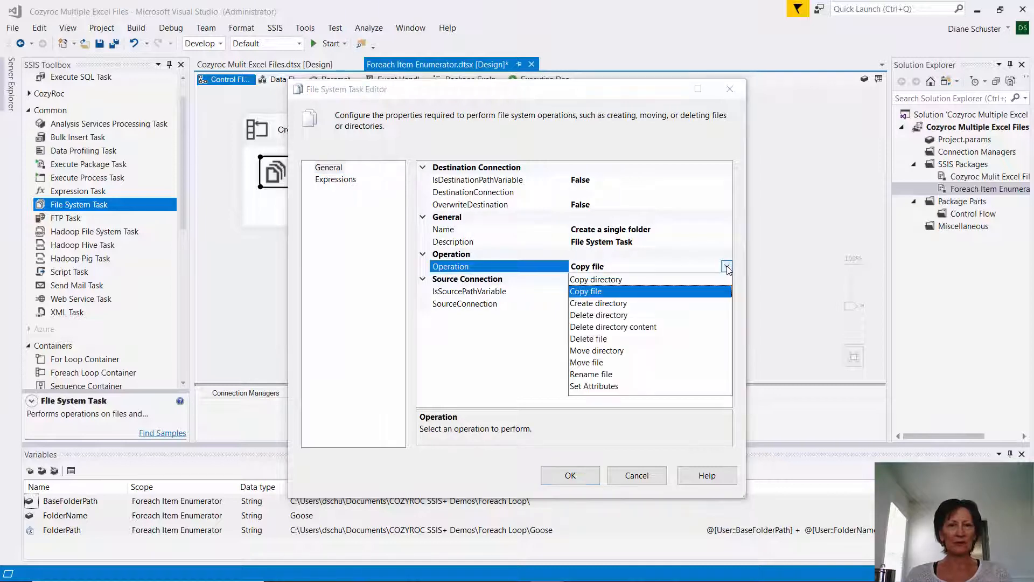
click(598, 302)
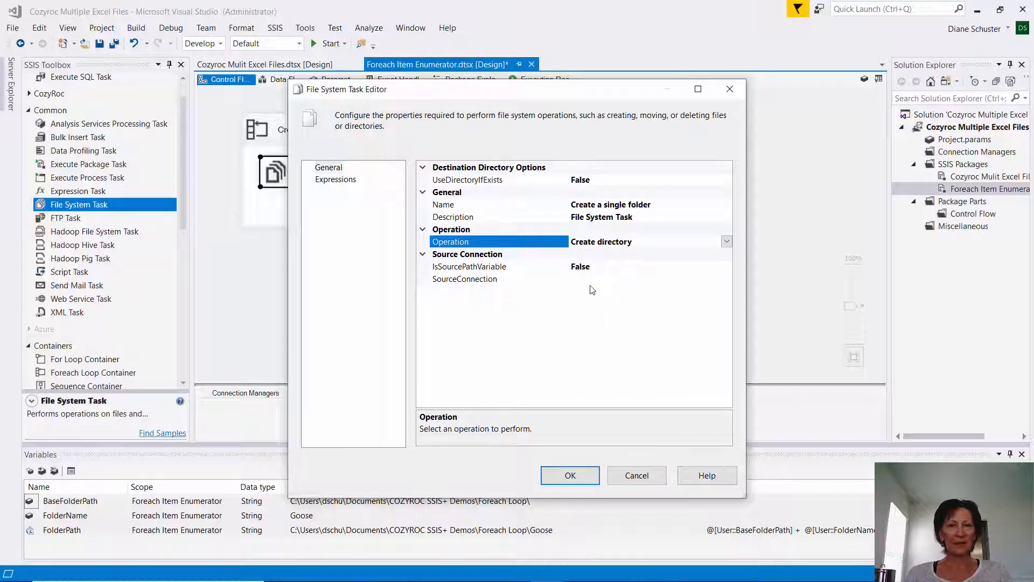
mouse_move(599, 269)
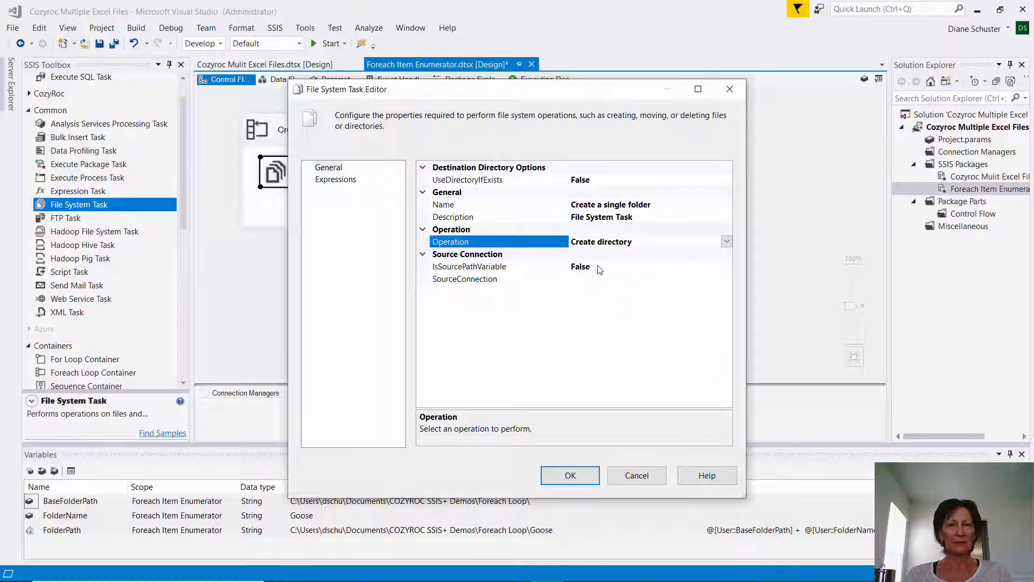
click(468, 266)
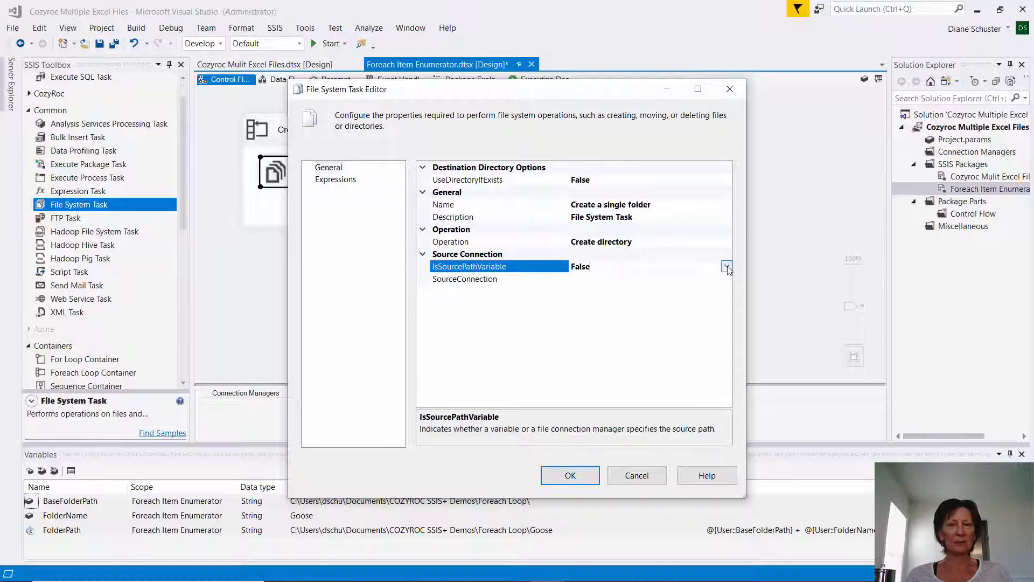
click(726, 266)
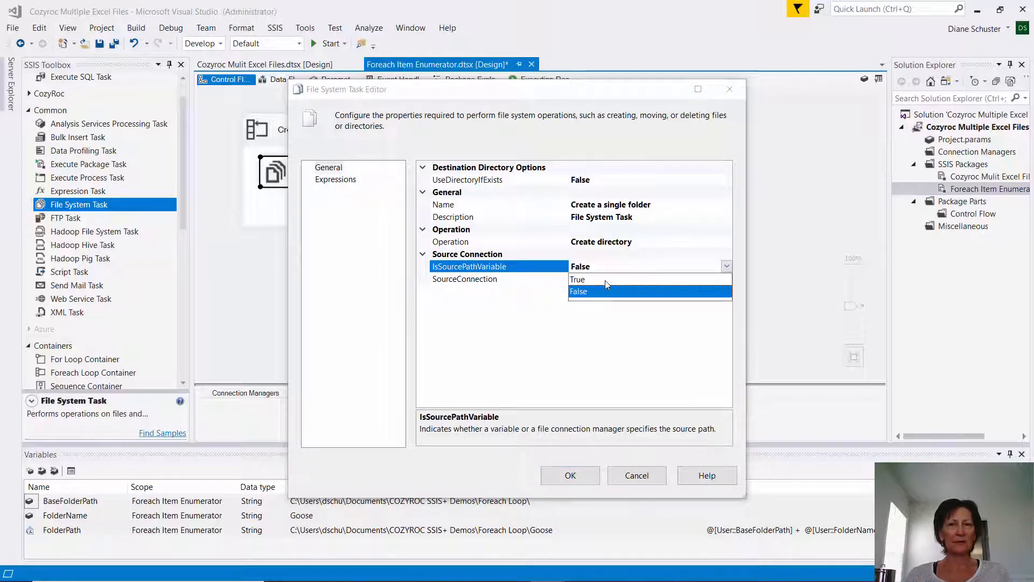
click(578, 279)
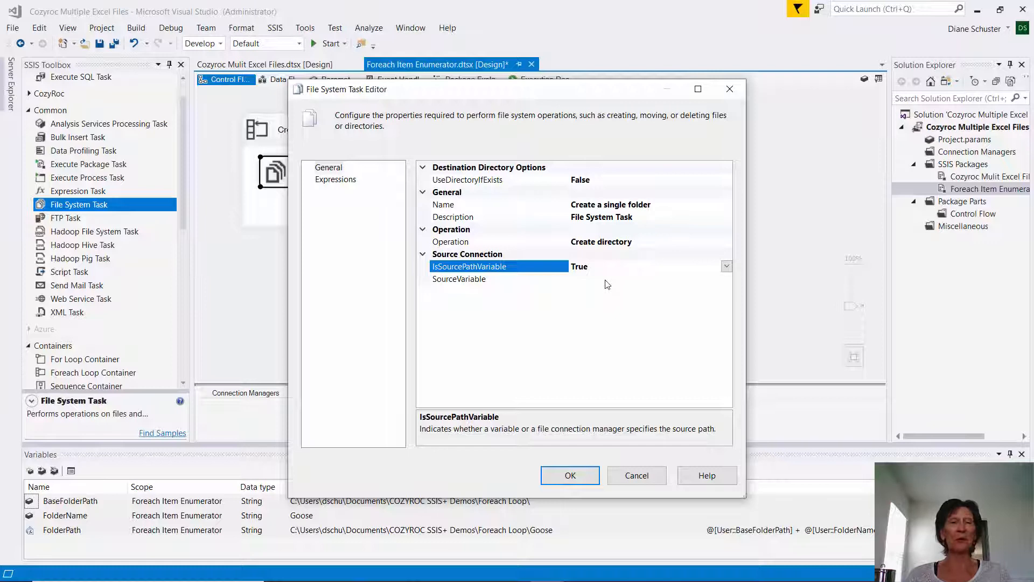
mouse_move(593, 283)
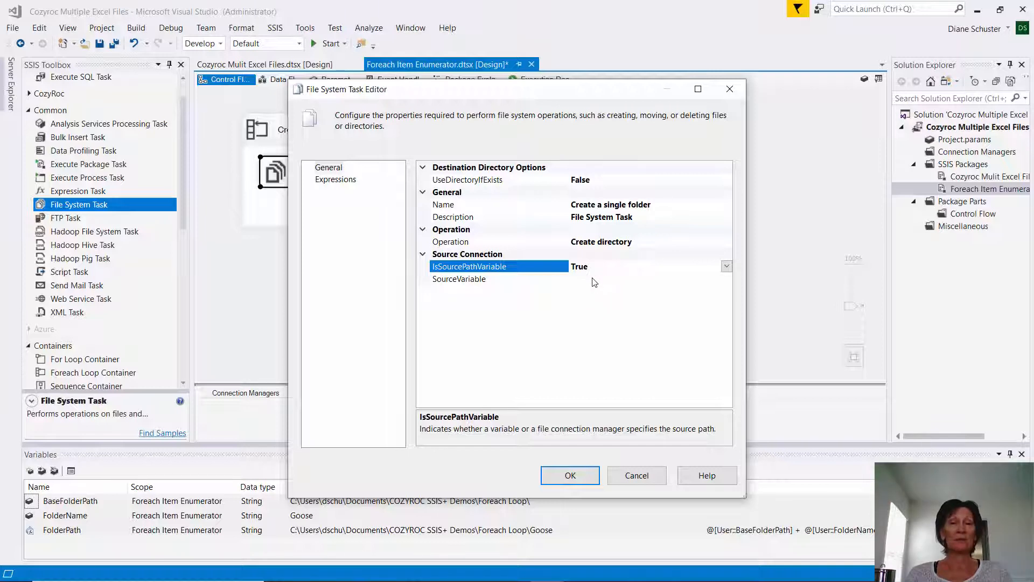
click(498, 279)
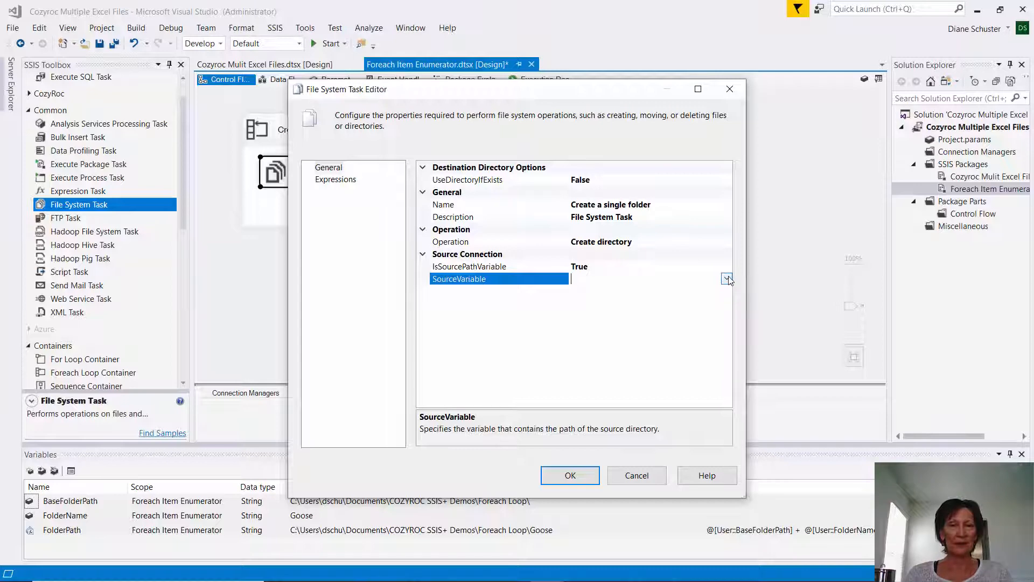
click(728, 279)
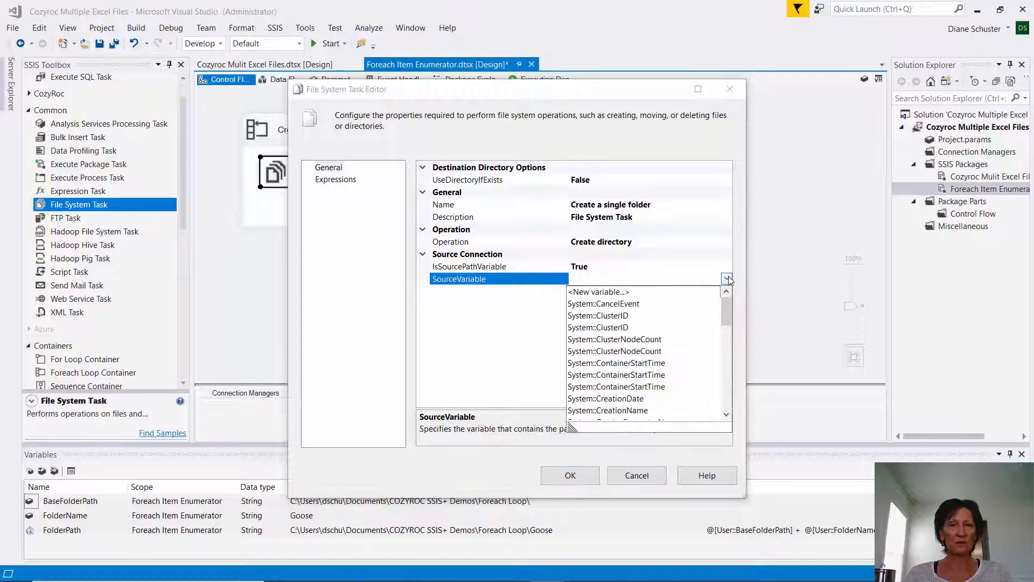
scroll(down, 3)
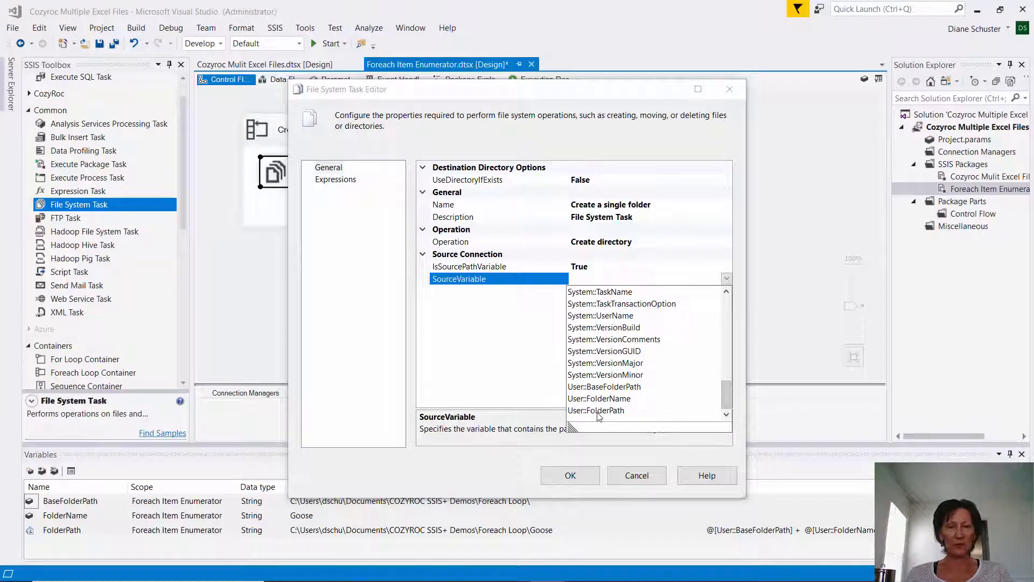
click(596, 411)
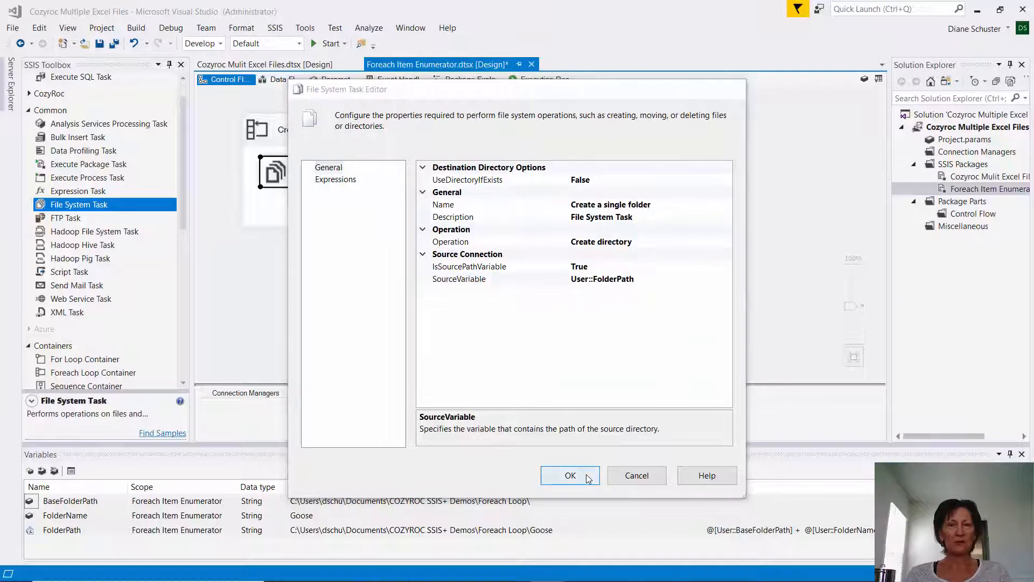
click(569, 475)
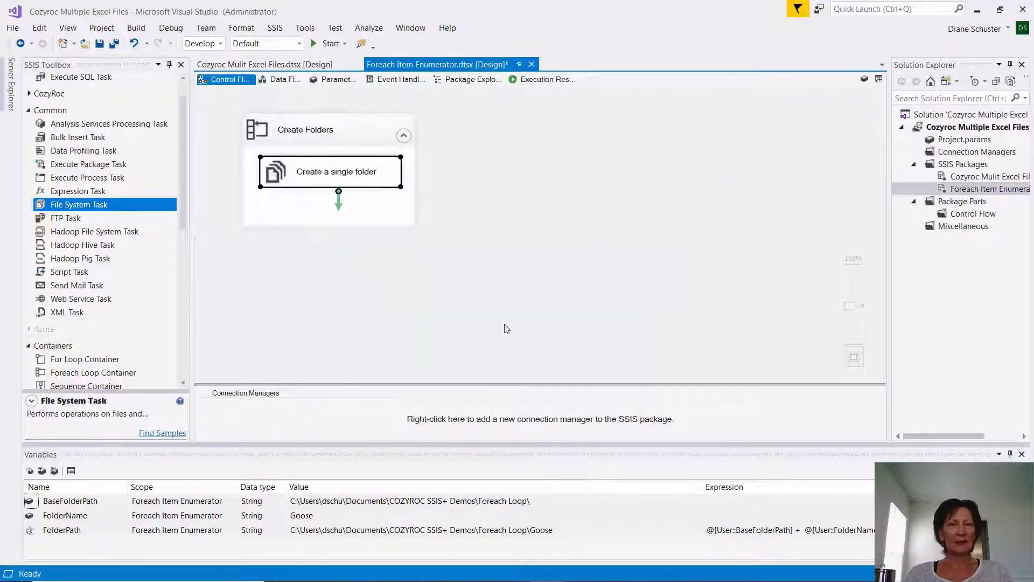
mouse_move(497, 274)
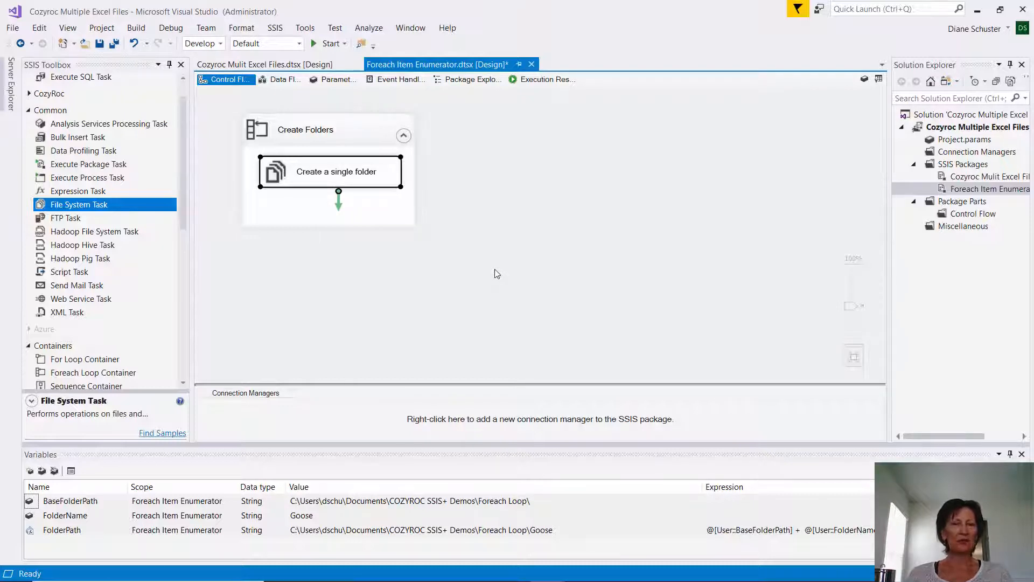
mouse_move(490, 261)
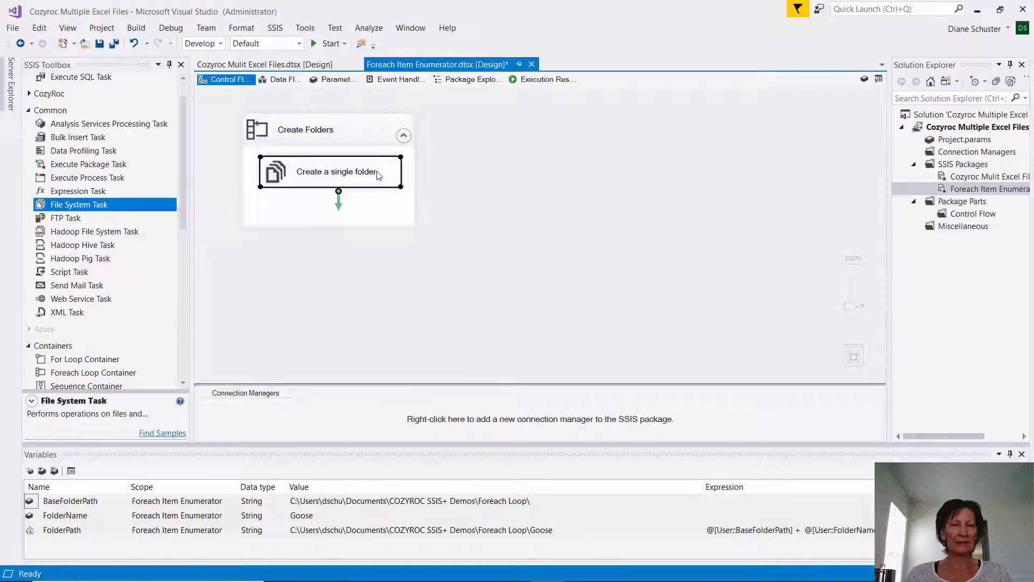
mouse_move(382, 172)
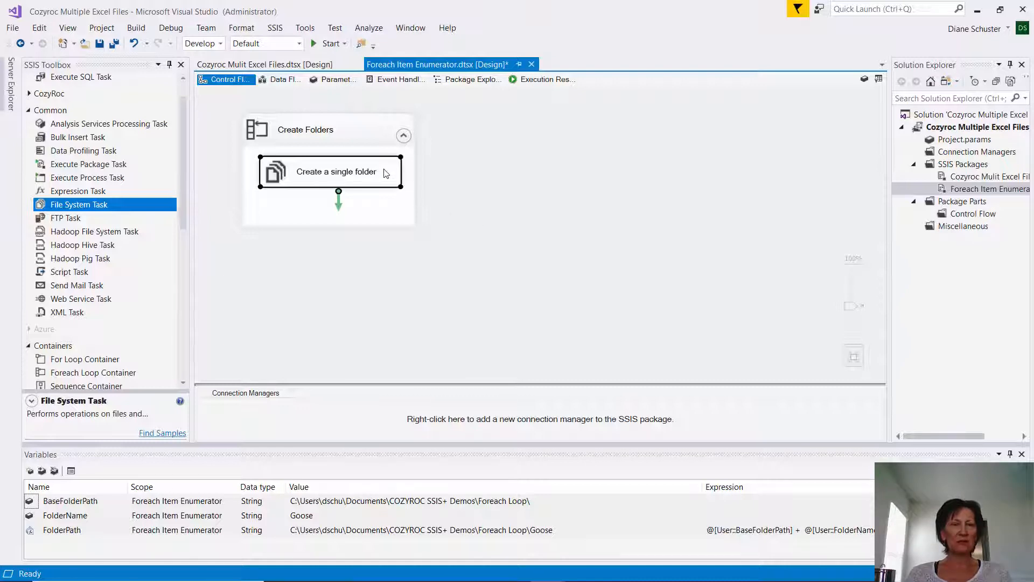
Set an OnPreExecute breakpoint on the Create a single folder task.
right_click(338, 171)
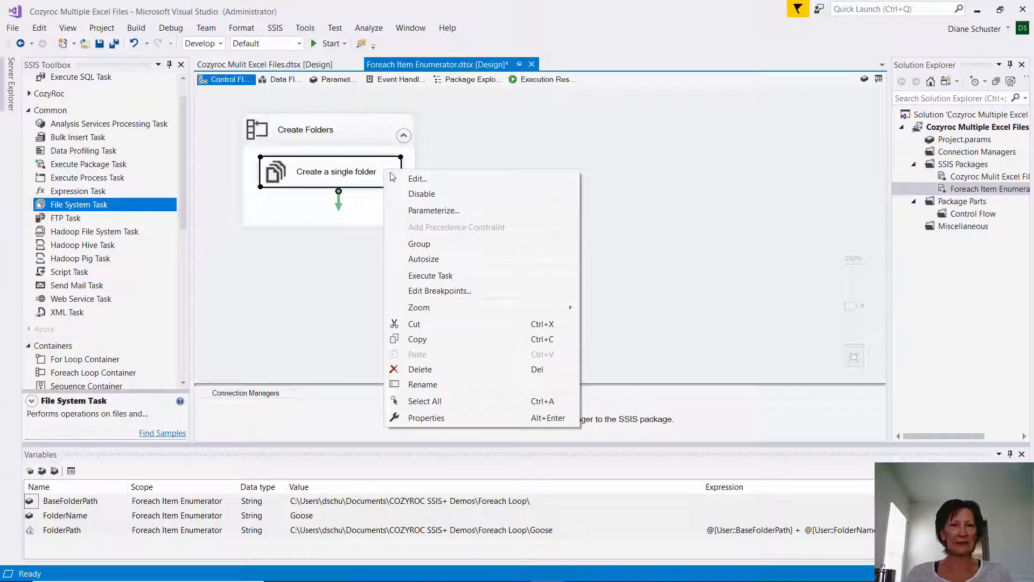
mouse_move(440, 291)
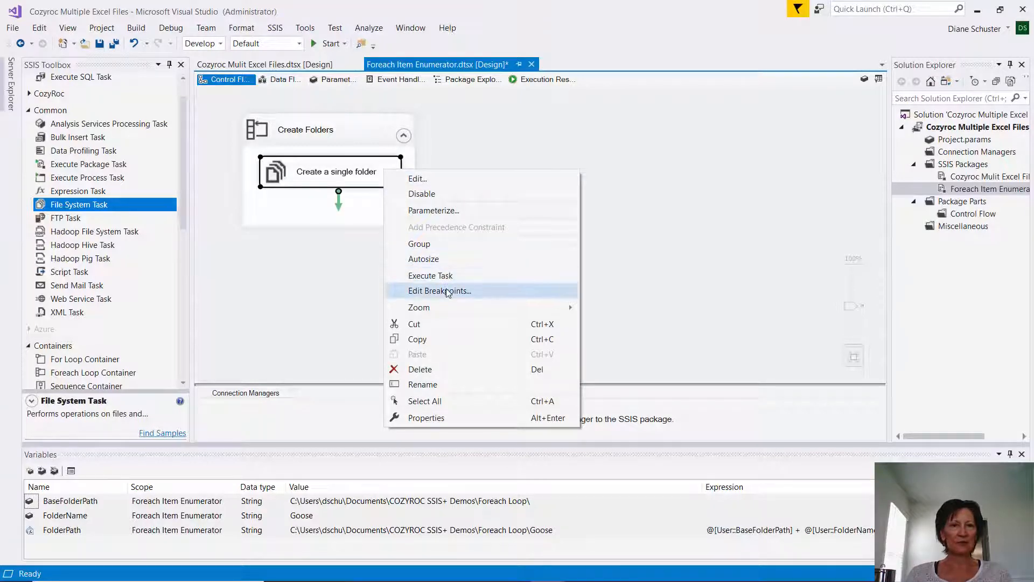
click(440, 291)
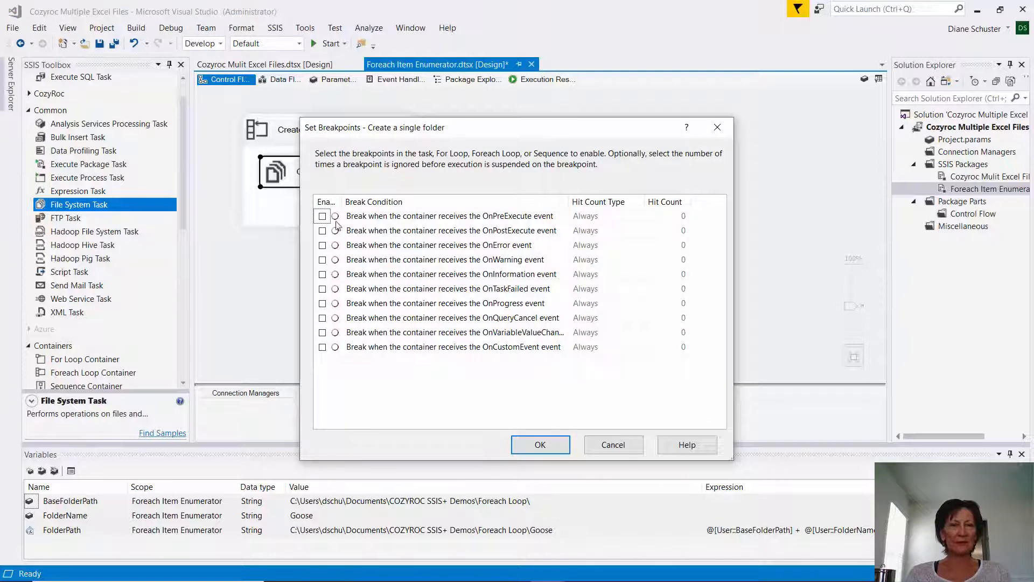
click(323, 215)
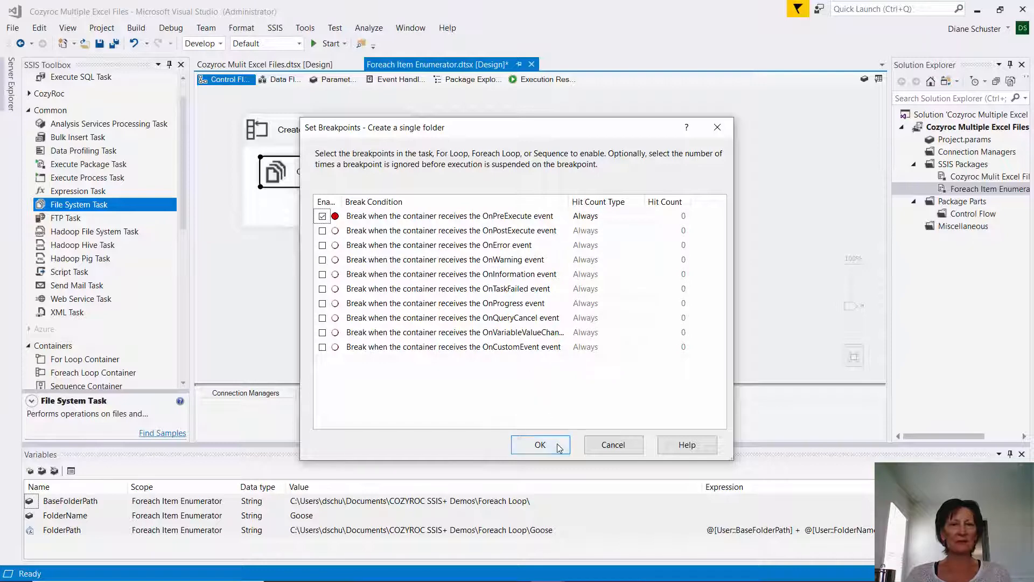
click(540, 444)
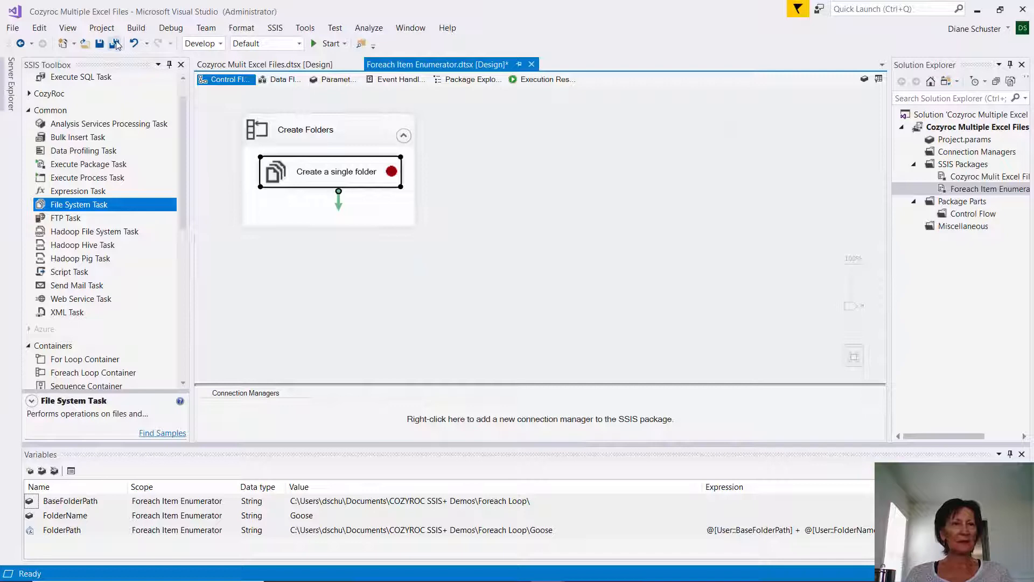
Save the package with its breakpoint intact, check the Foreach Loop folder, and open the package's actions.
click(114, 44)
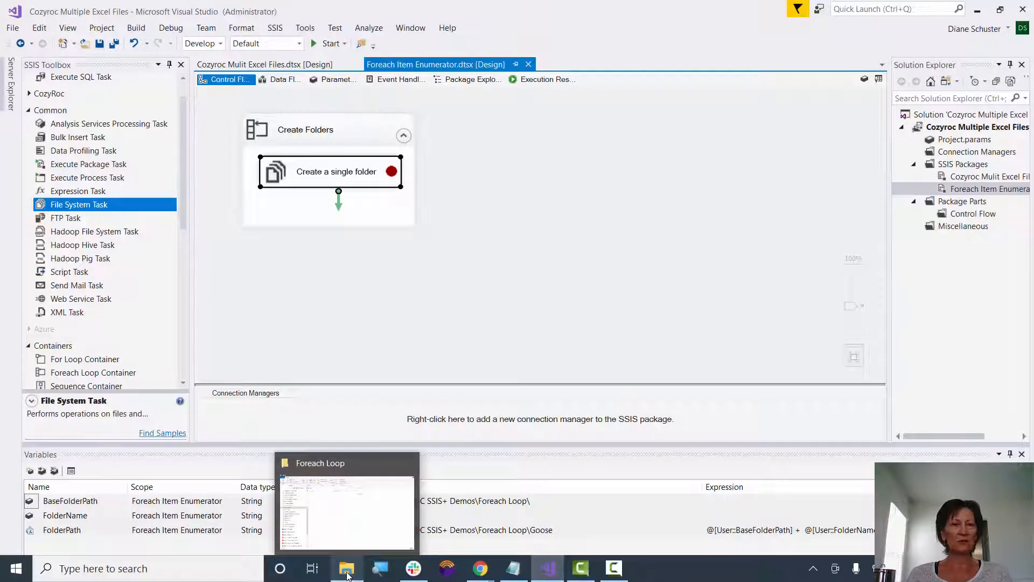
click(346, 568)
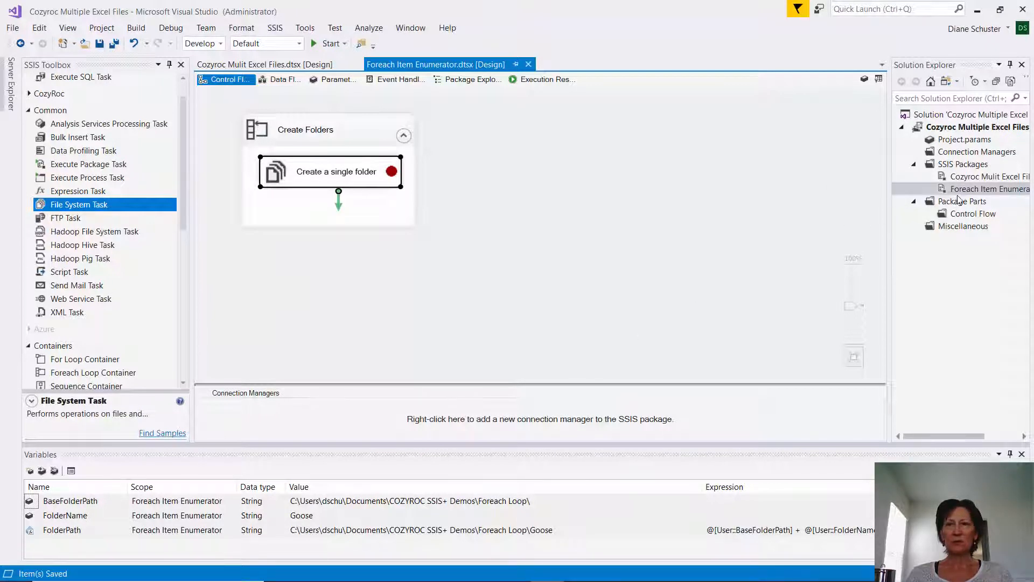
right_click(989, 189)
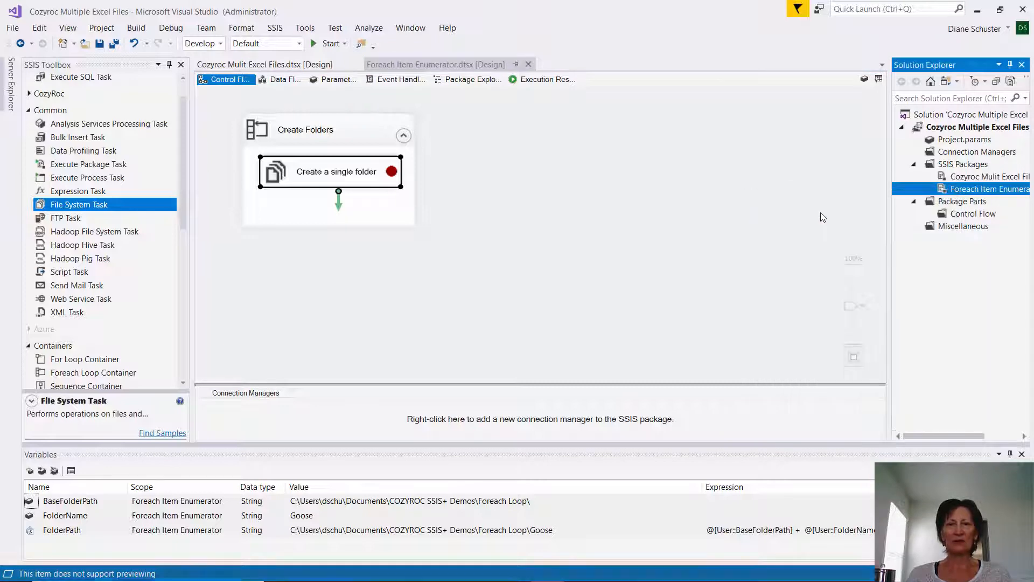
Execute the package, continue past each breakpoint to success, then view Anastasia, Candace, Charlize, Clementine, Penelope folders.
click(329, 43)
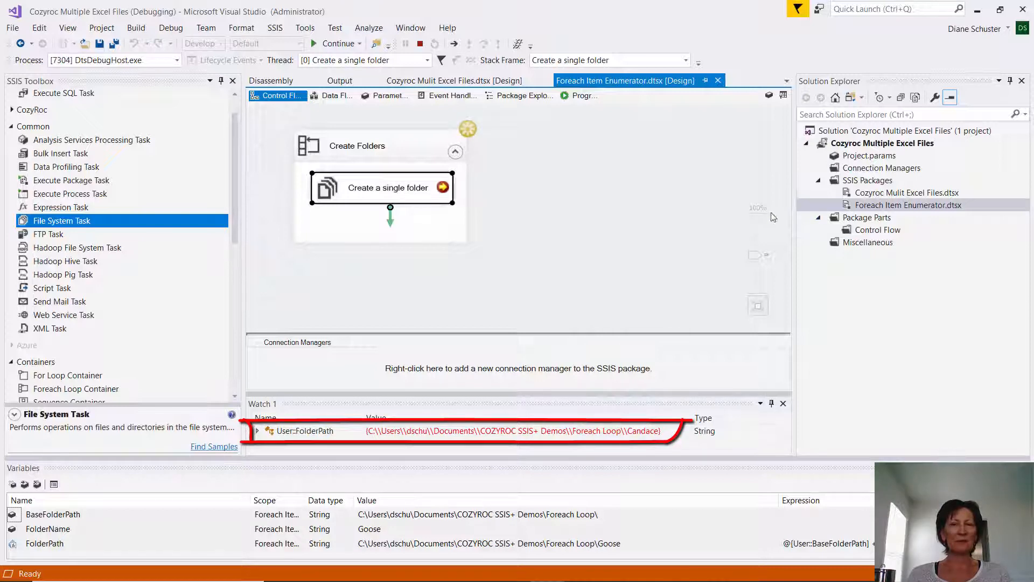
mouse_move(517, 181)
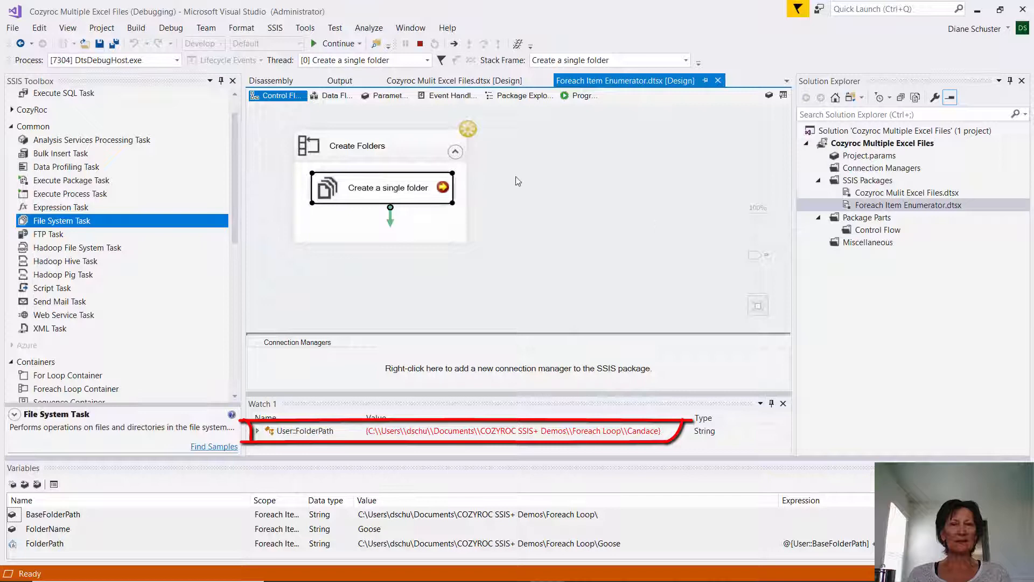
click(338, 43)
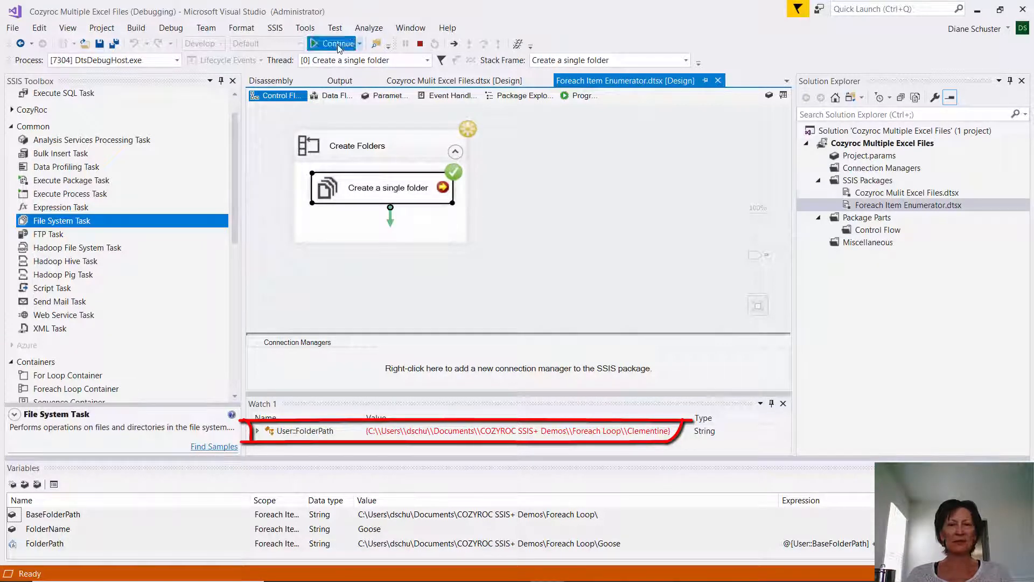
click(338, 43)
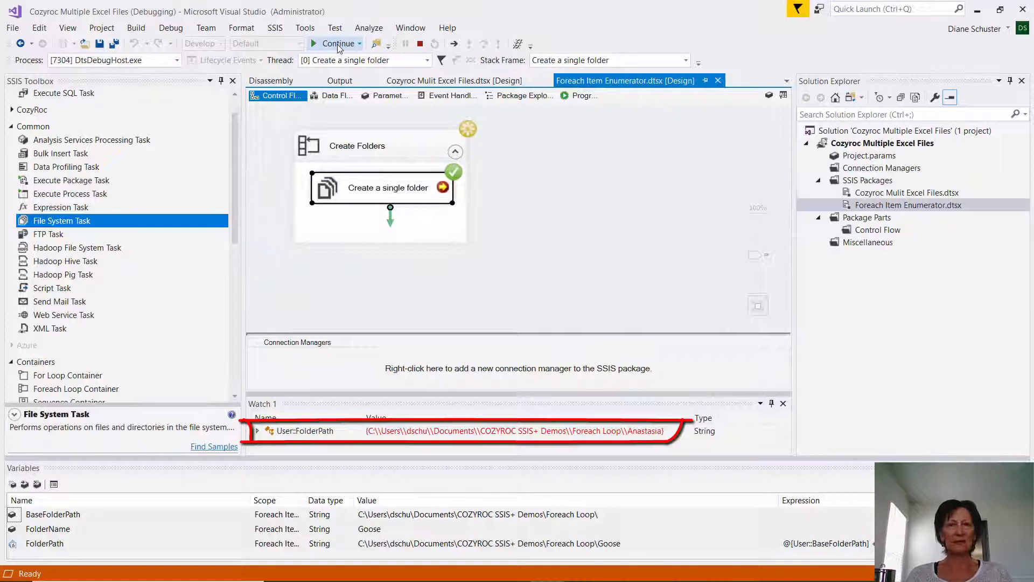
click(338, 44)
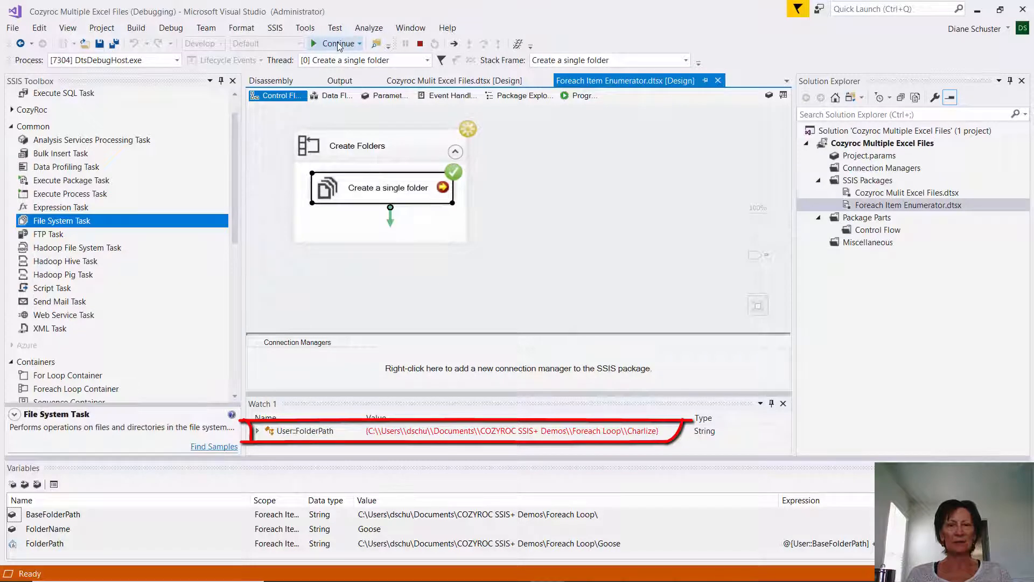
click(336, 44)
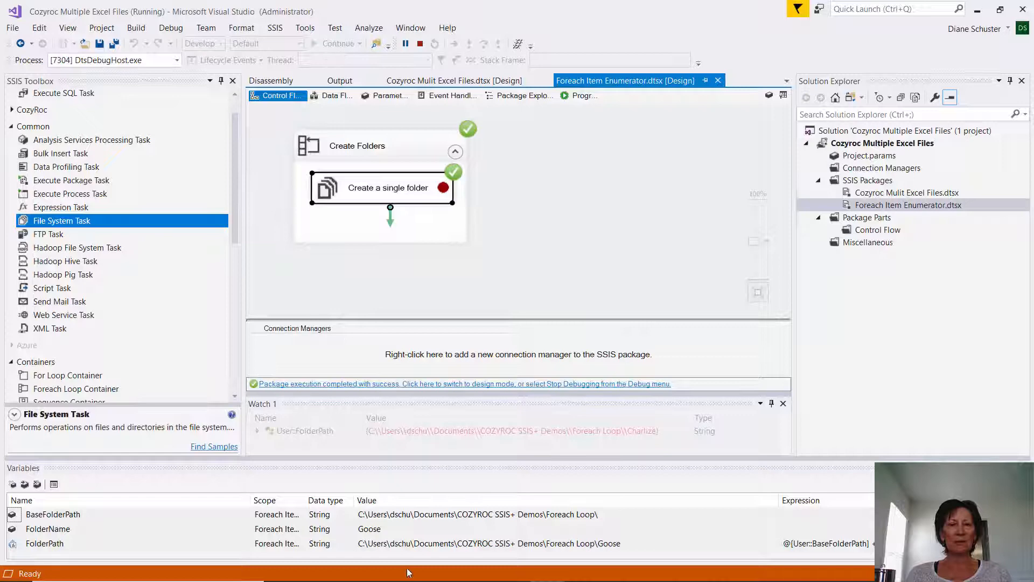
click(346, 568)
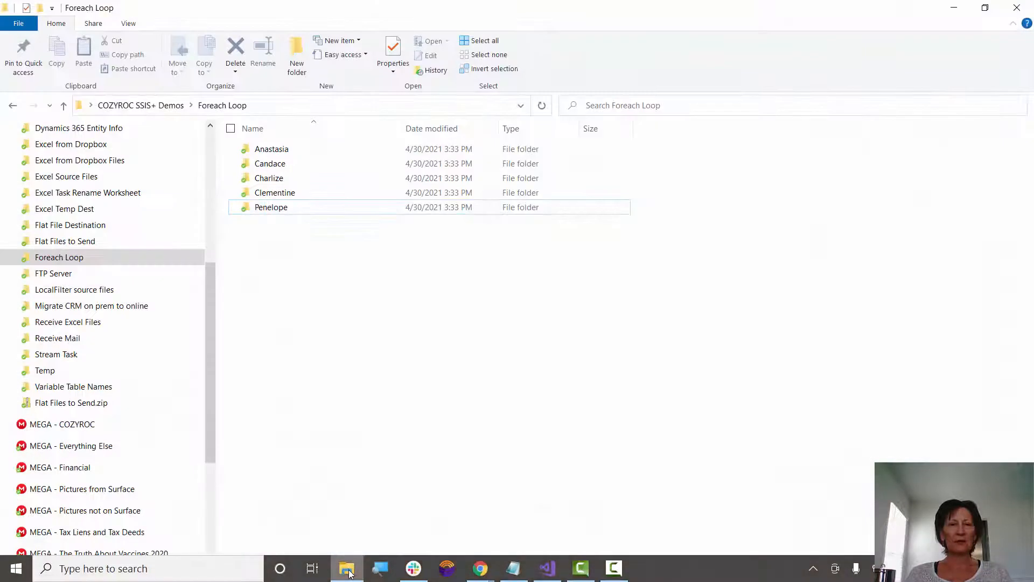